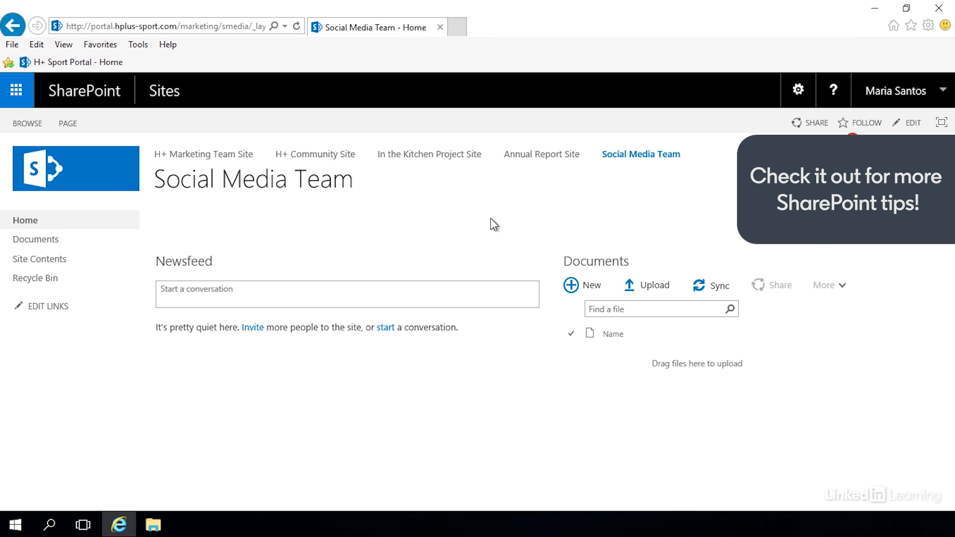
mouse_move(89, 183)
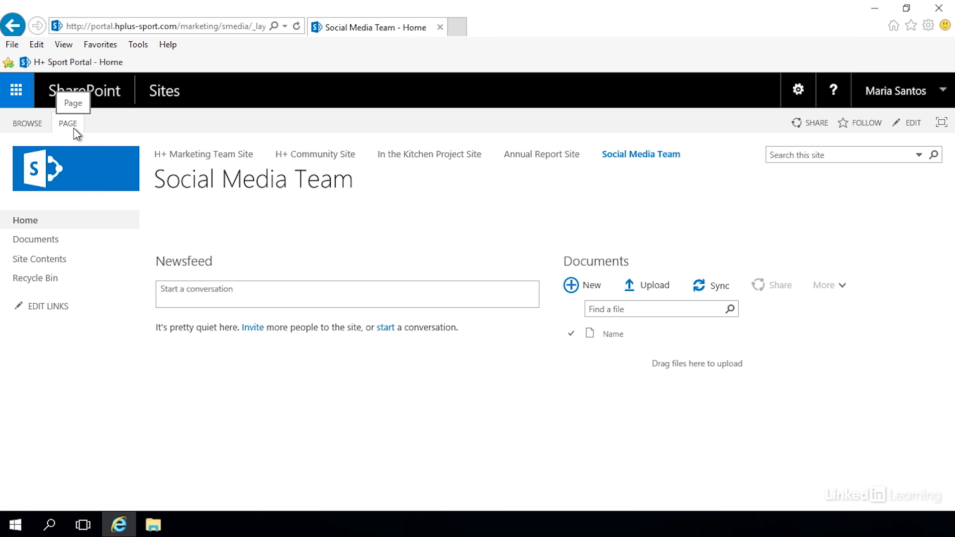
Step: Put the Social Media Team home page into edit mode from the Page ribbon
left_click(68, 123)
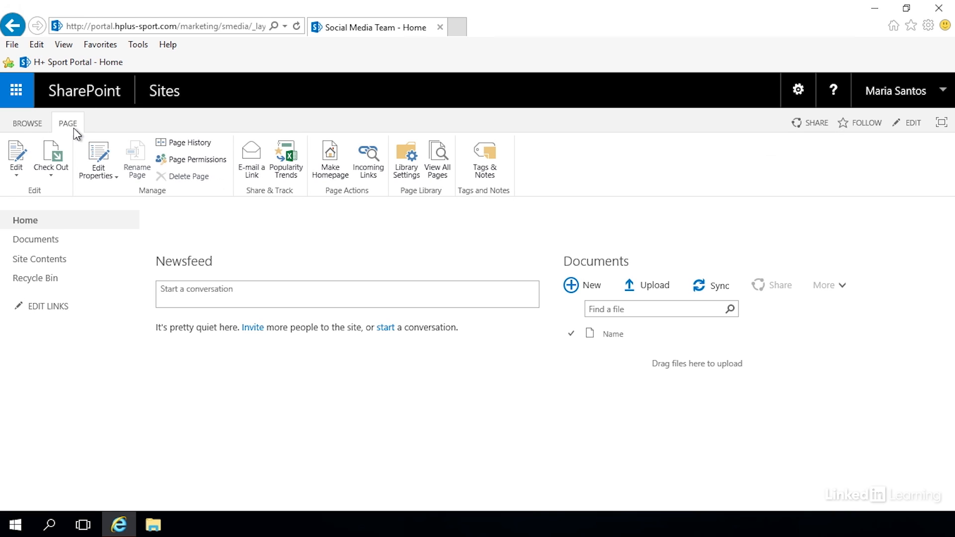
mouse_move(32, 192)
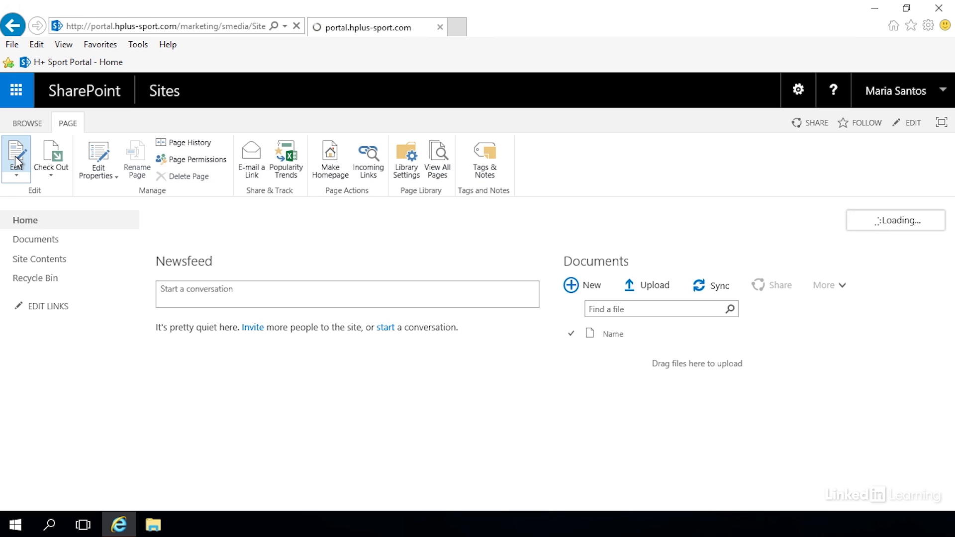
left_click(16, 158)
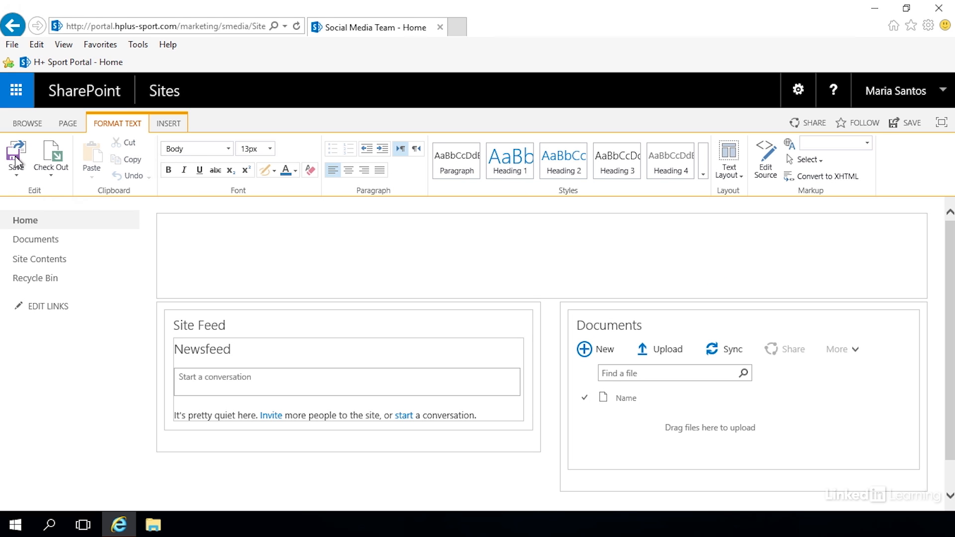
mouse_move(17, 87)
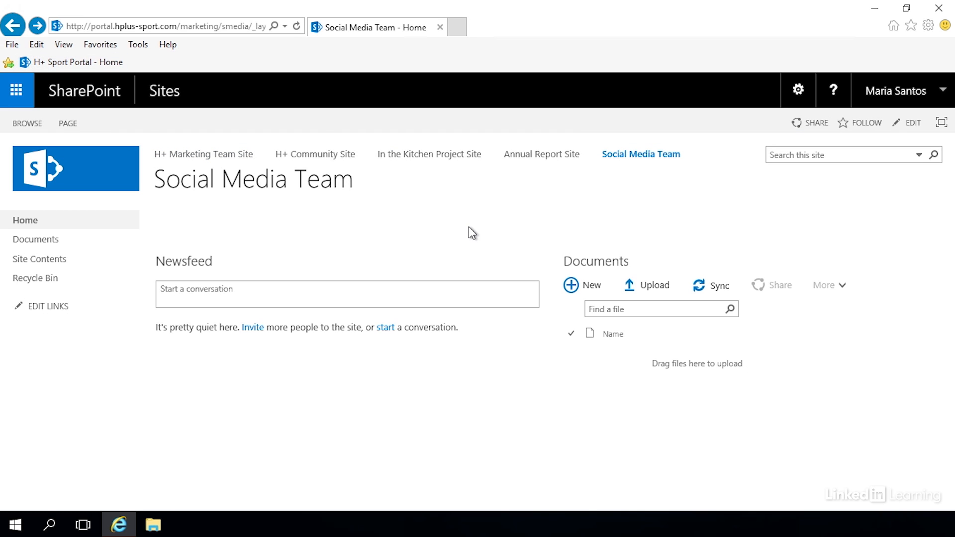
mouse_move(806, 188)
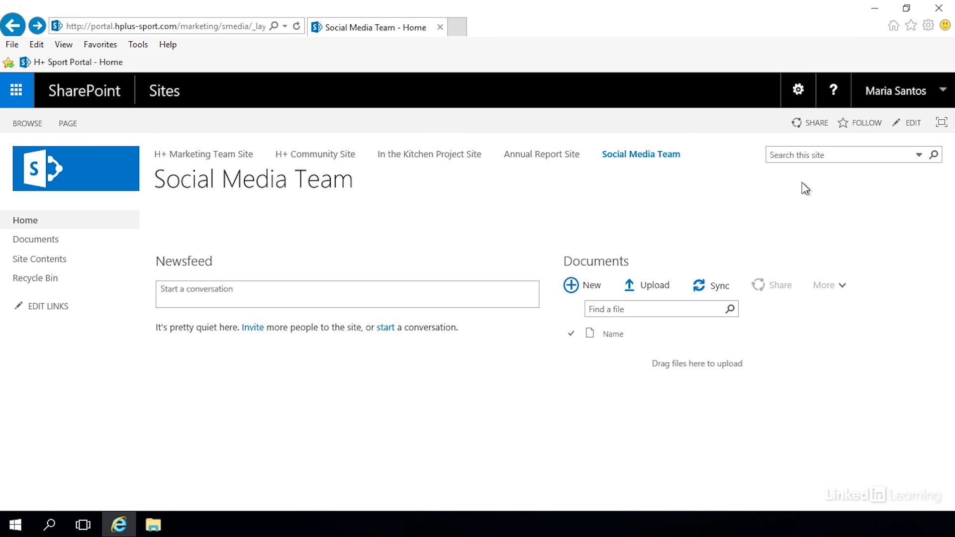
mouse_move(799, 90)
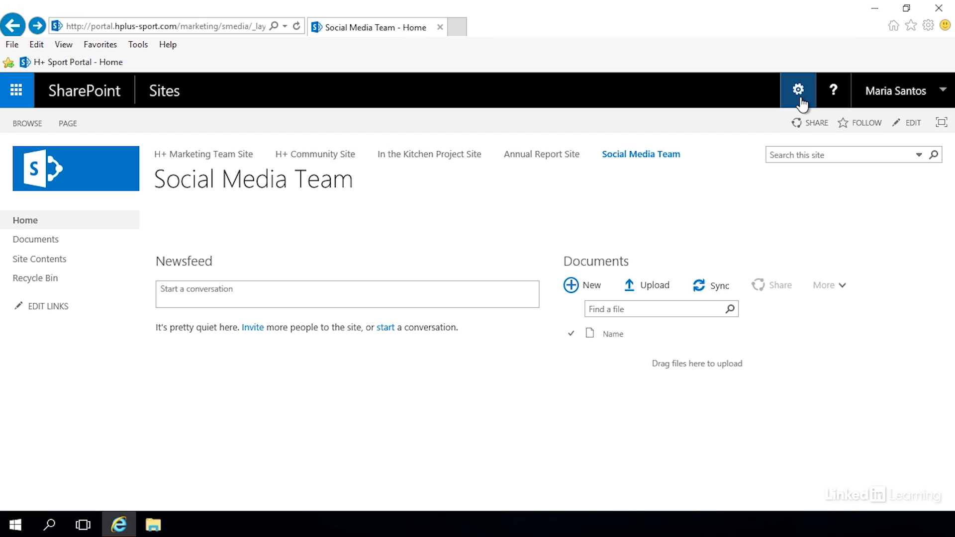
Step: Reopen the home page for editing via the Settings gear's Edit page command
left_click(798, 90)
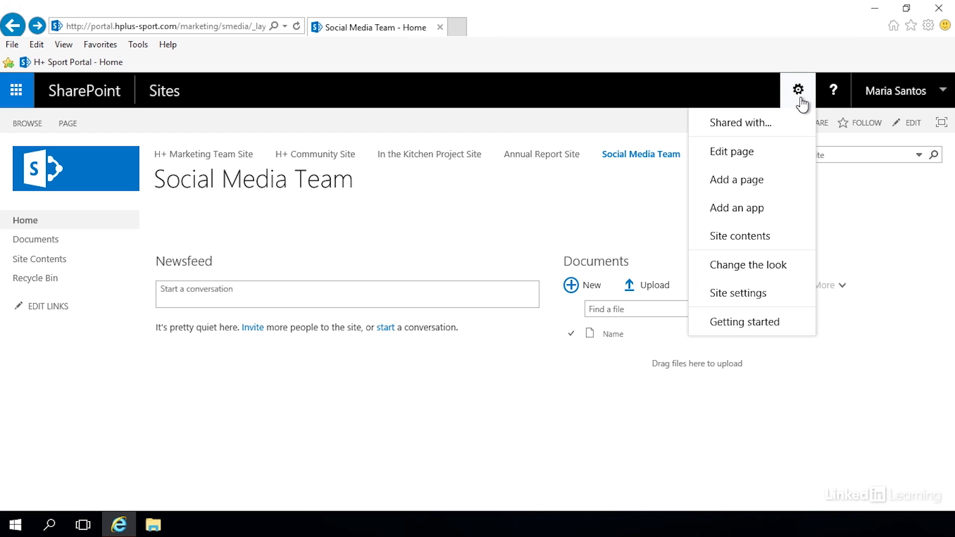
mouse_move(731, 151)
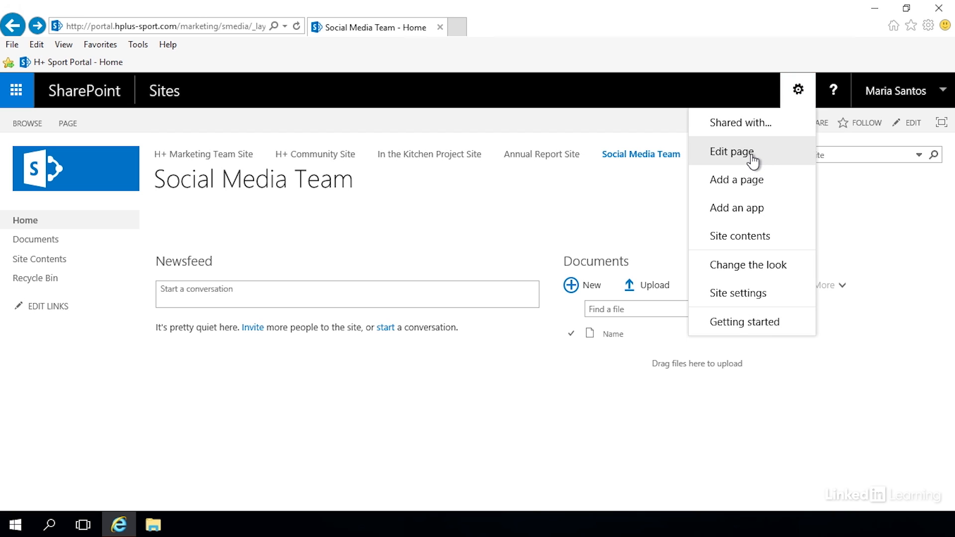
left_click(731, 152)
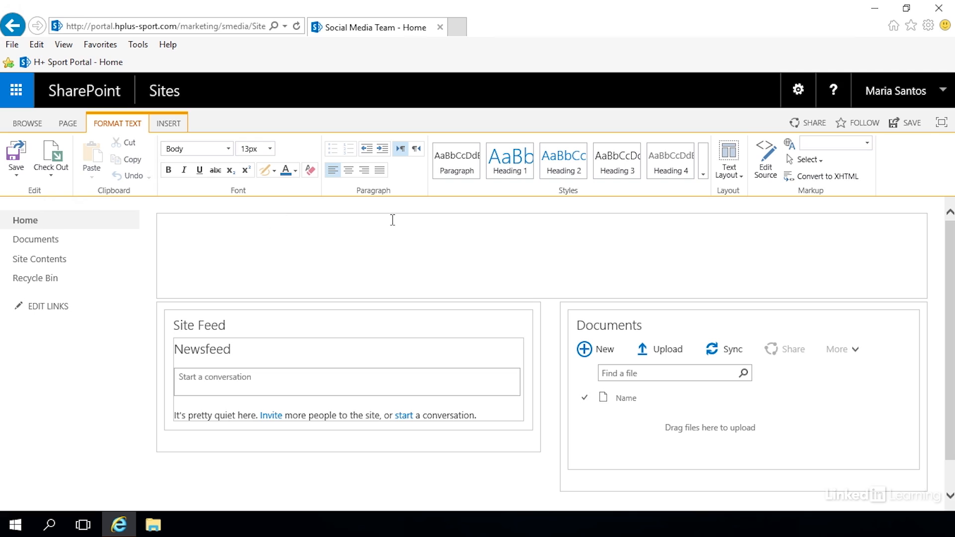
mouse_move(238, 226)
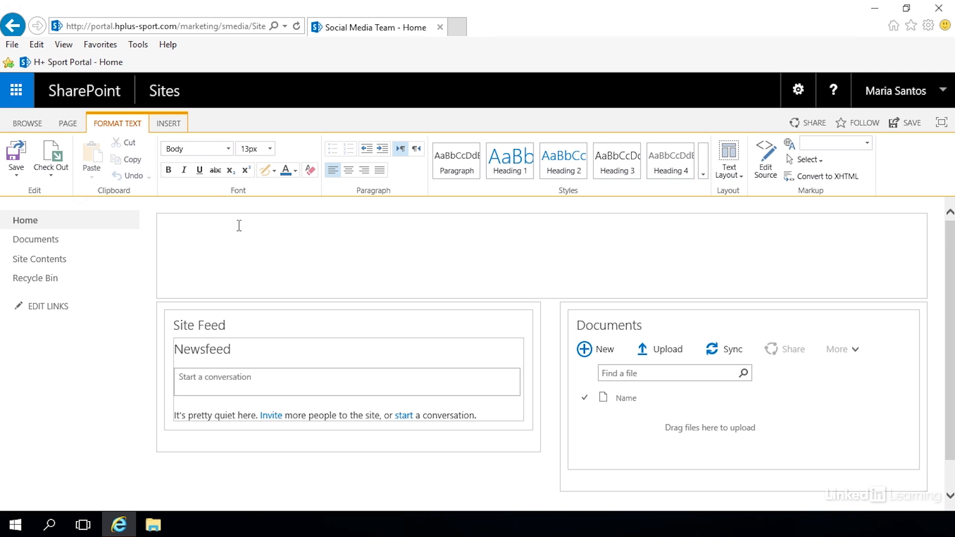
Step: Show the web part picker with its categories for the empty header zone
left_click(168, 123)
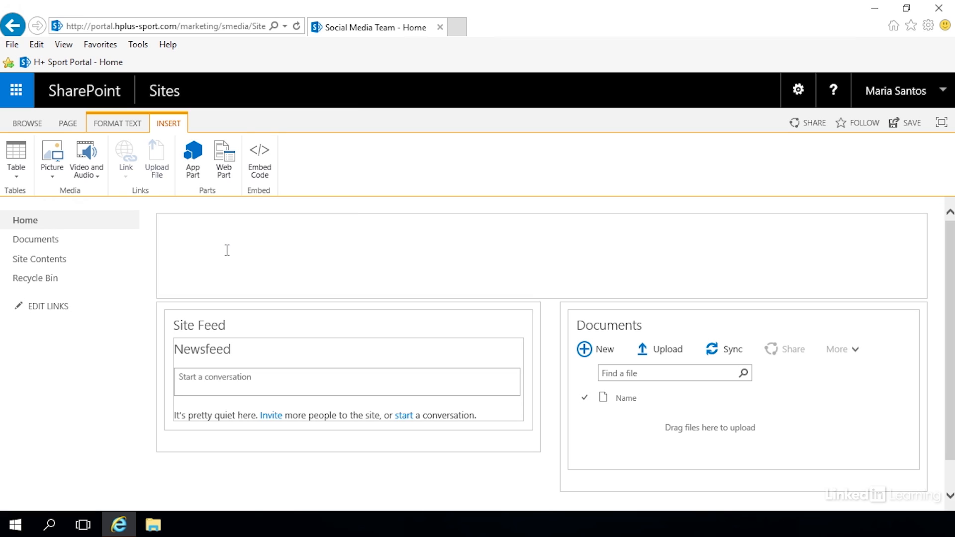
mouse_move(223, 157)
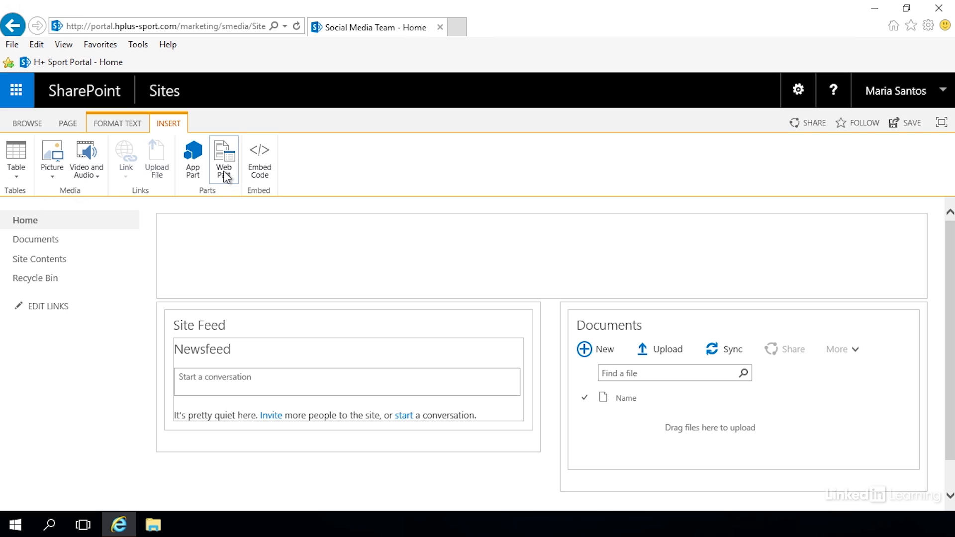
left_click(224, 157)
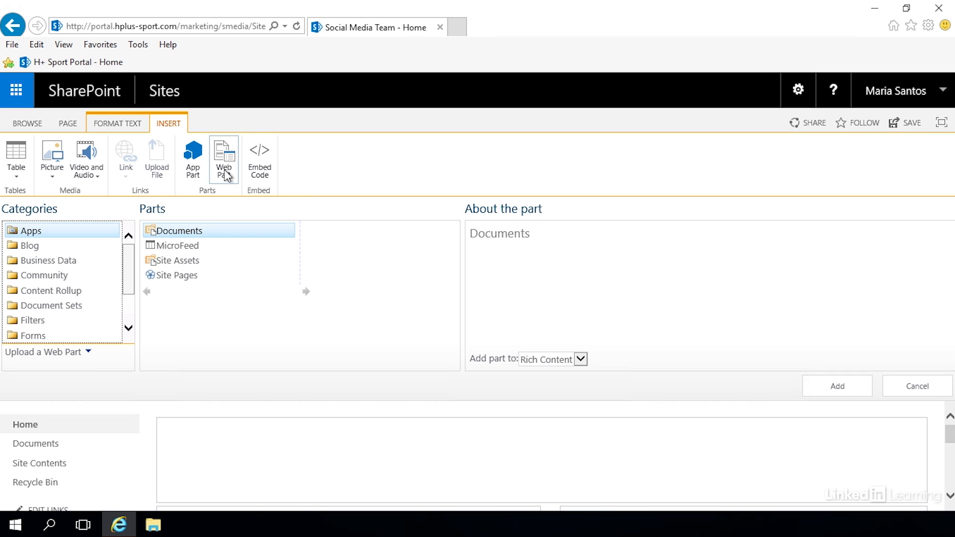
scroll("down", 3)
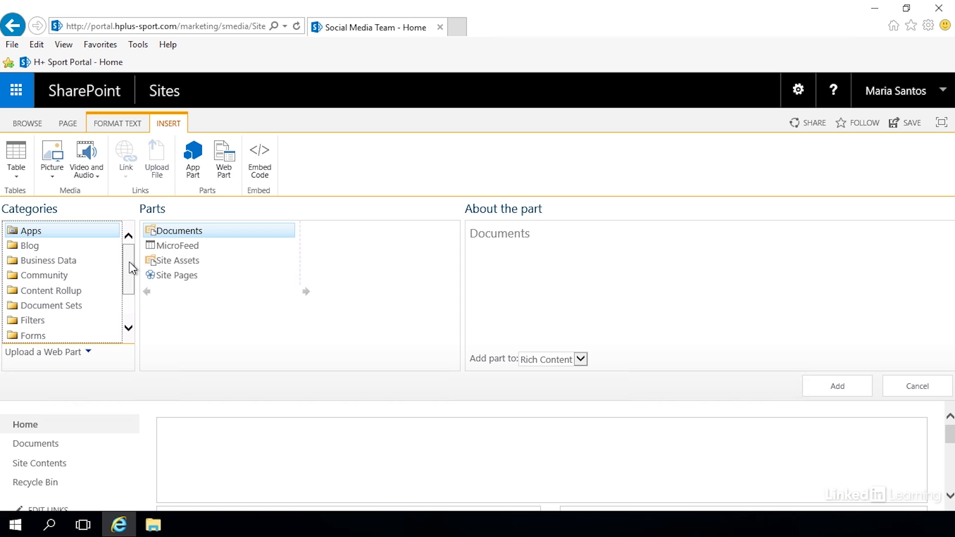
mouse_move(87, 159)
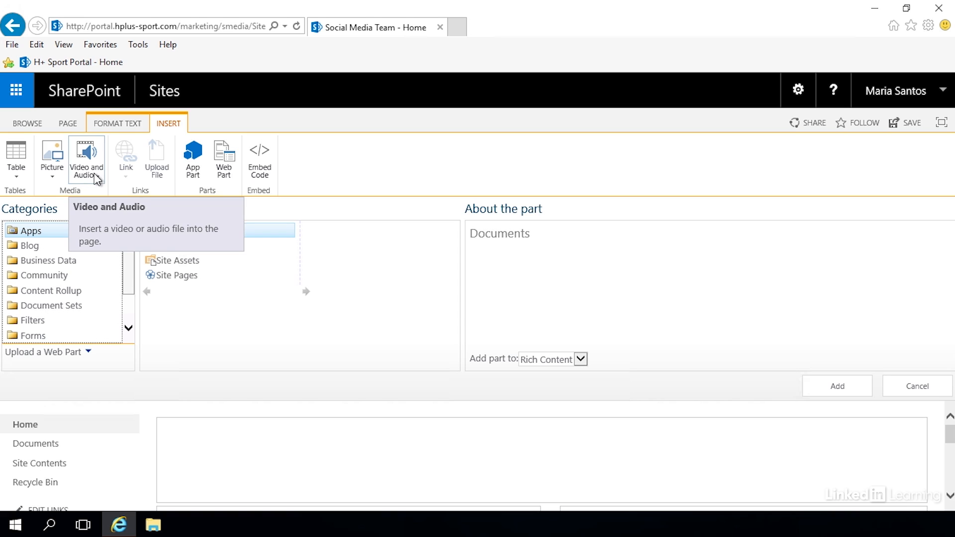
mouse_move(98, 138)
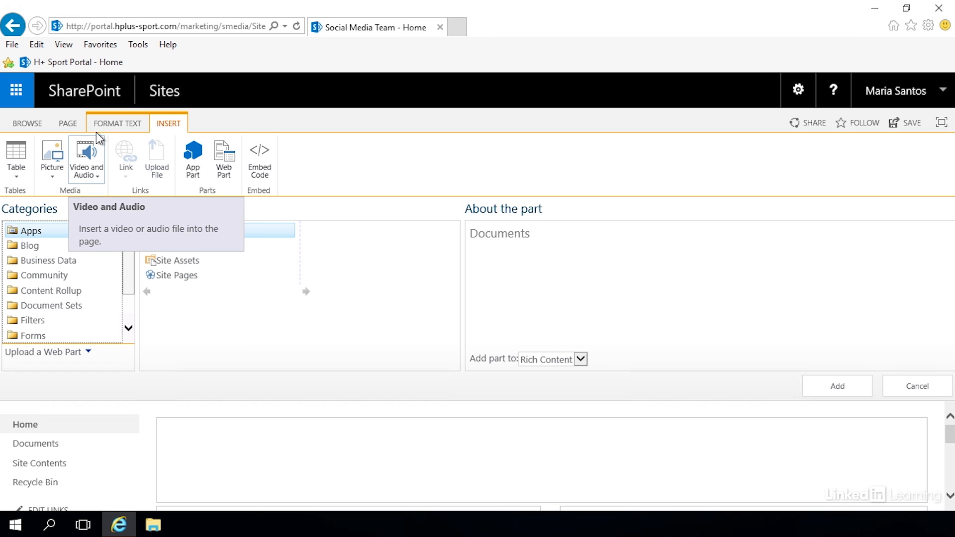
Step: Enter 'Welcome to the Social Media Team Site' as text in the header zone
left_click(66, 124)
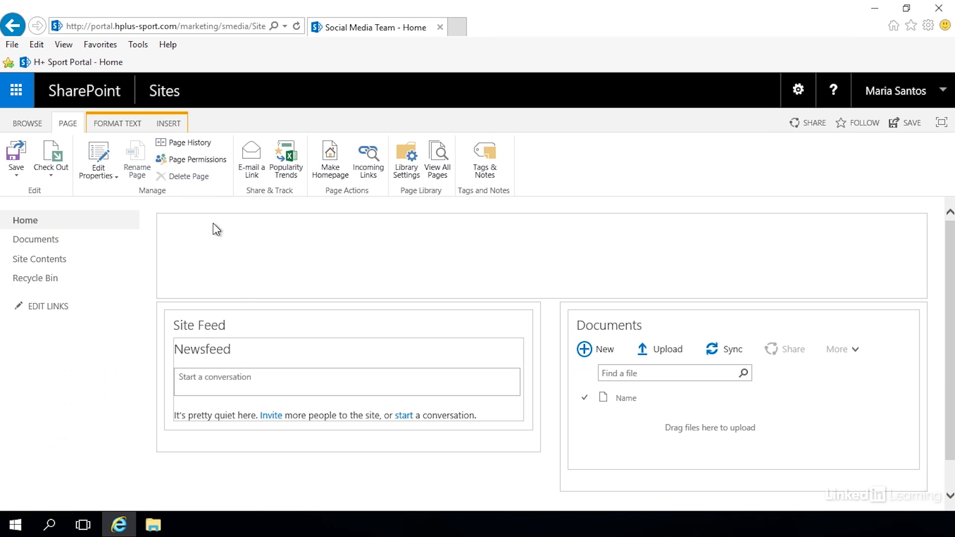
left_click(241, 244)
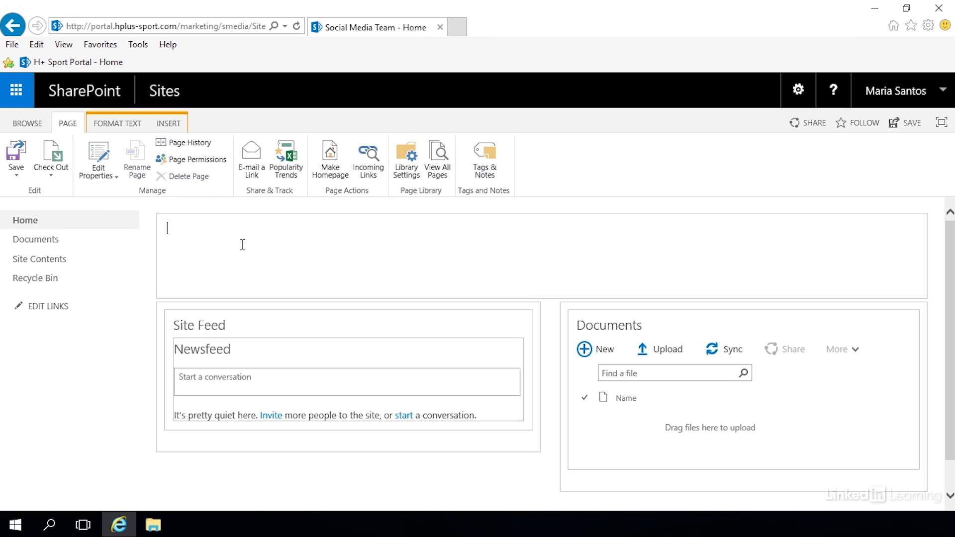
type("We")
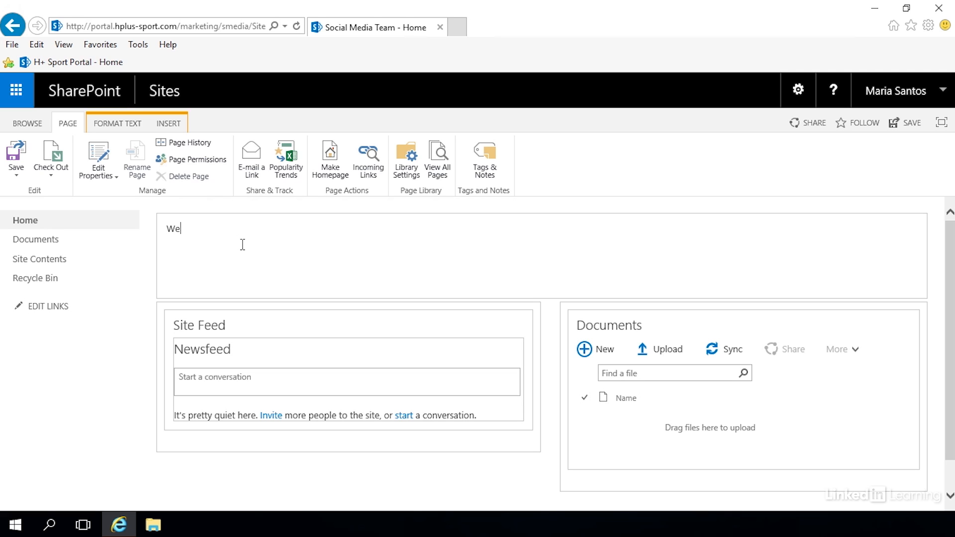
type("lco")
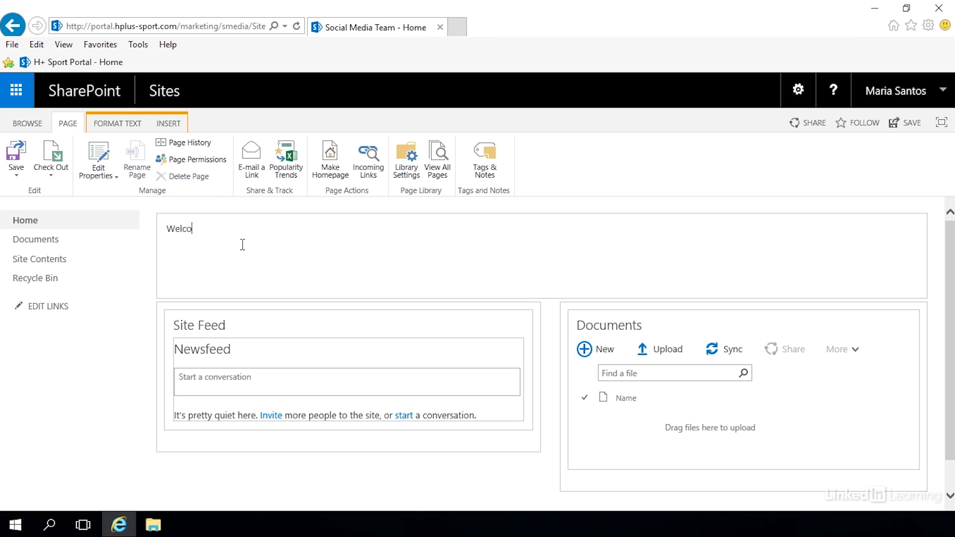
type("me to the")
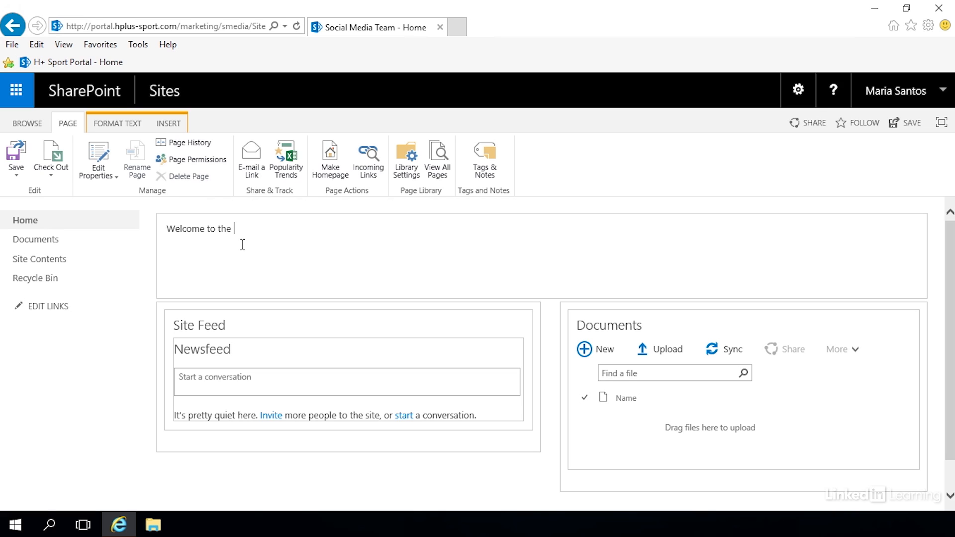
type("Socia")
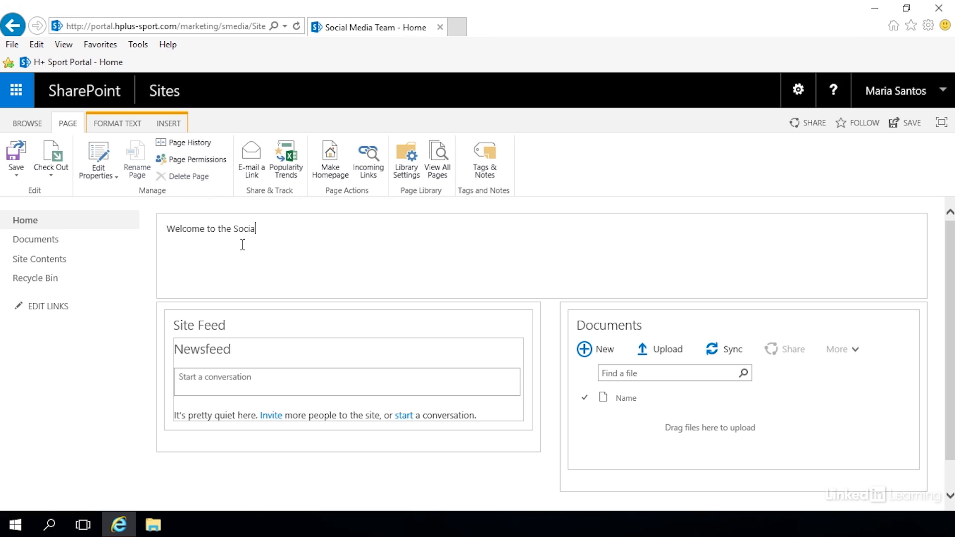
type("l Media Team")
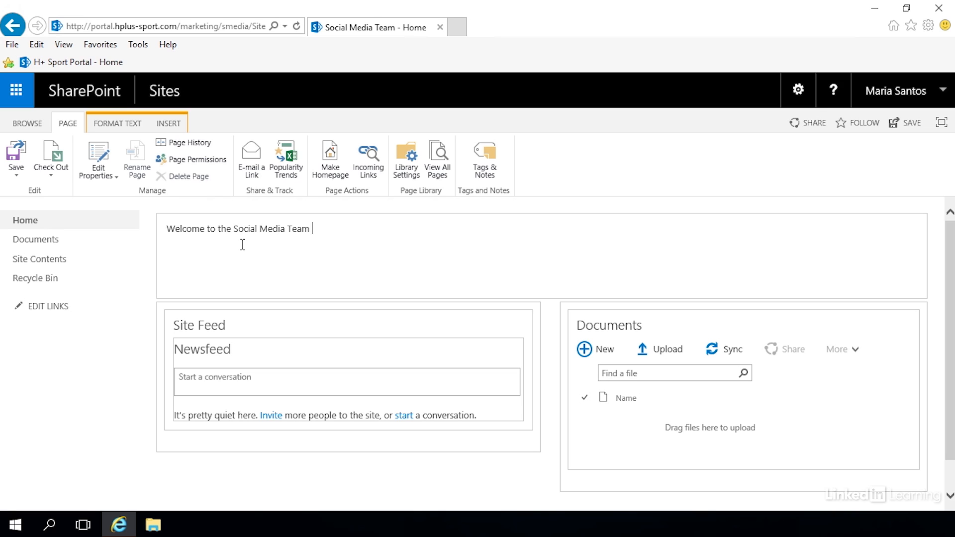
type("Site")
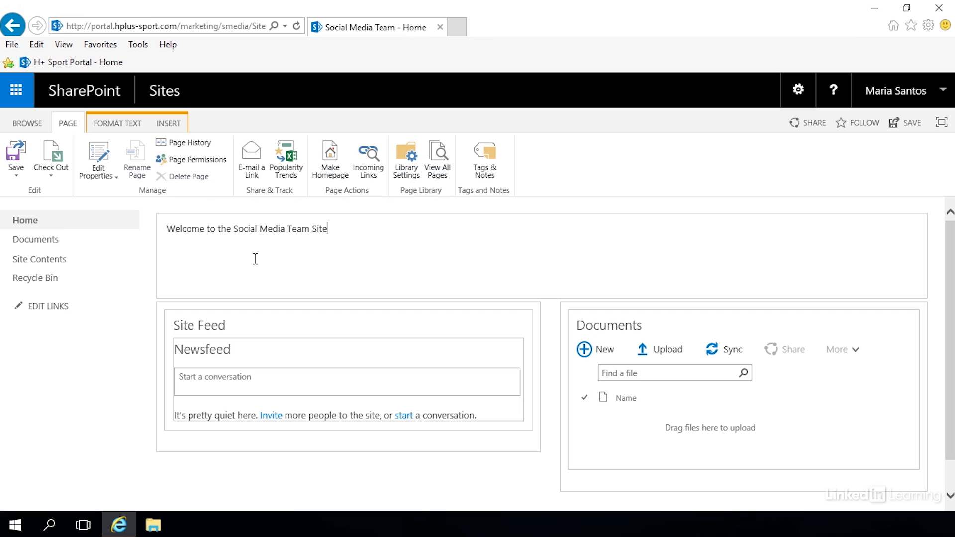
mouse_move(25, 220)
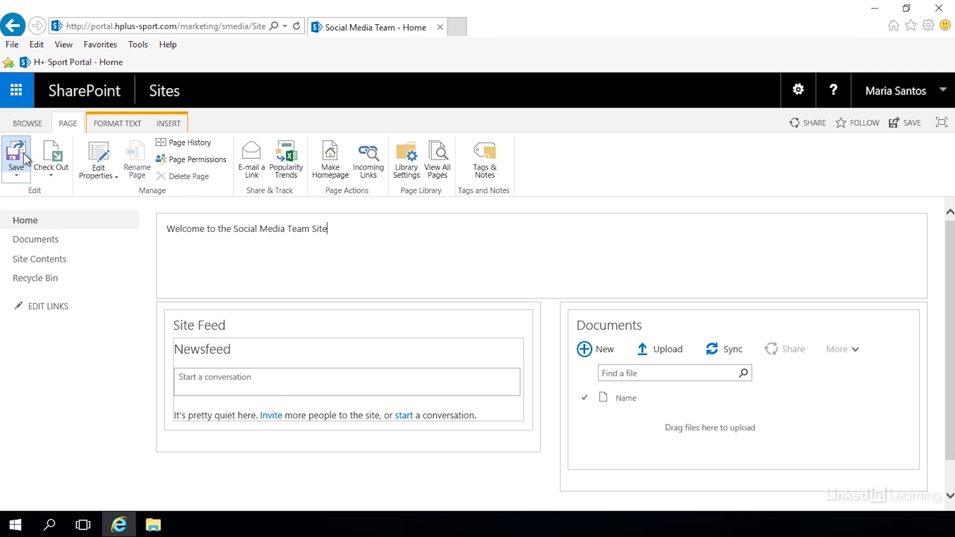
mouse_move(20, 184)
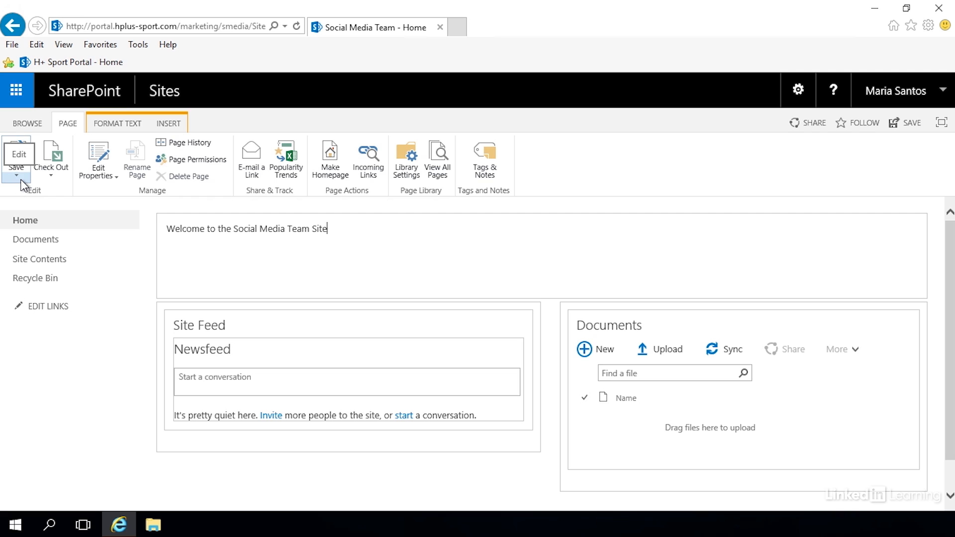
Step: Save the home page and leave edit mode via the Save dropdown
left_click(16, 175)
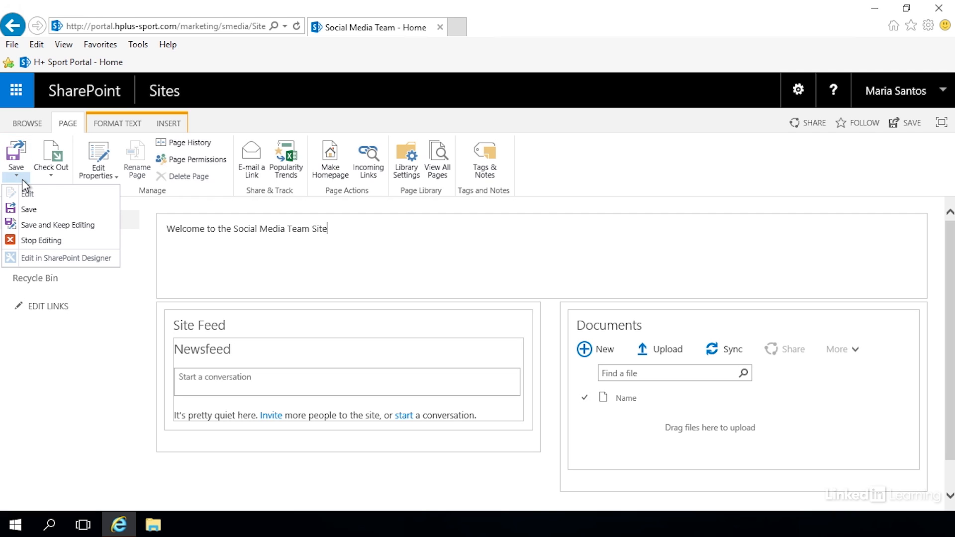
mouse_move(61, 209)
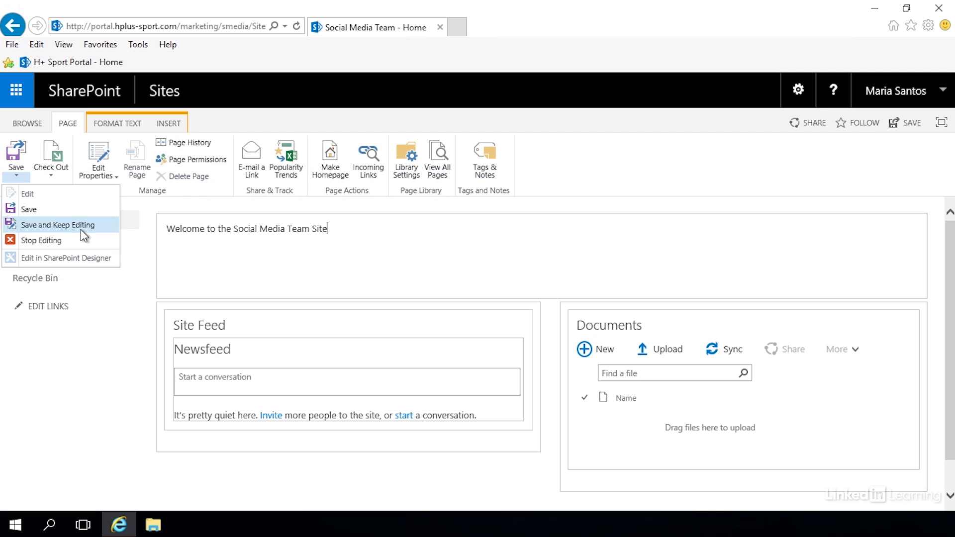
mouse_move(58, 225)
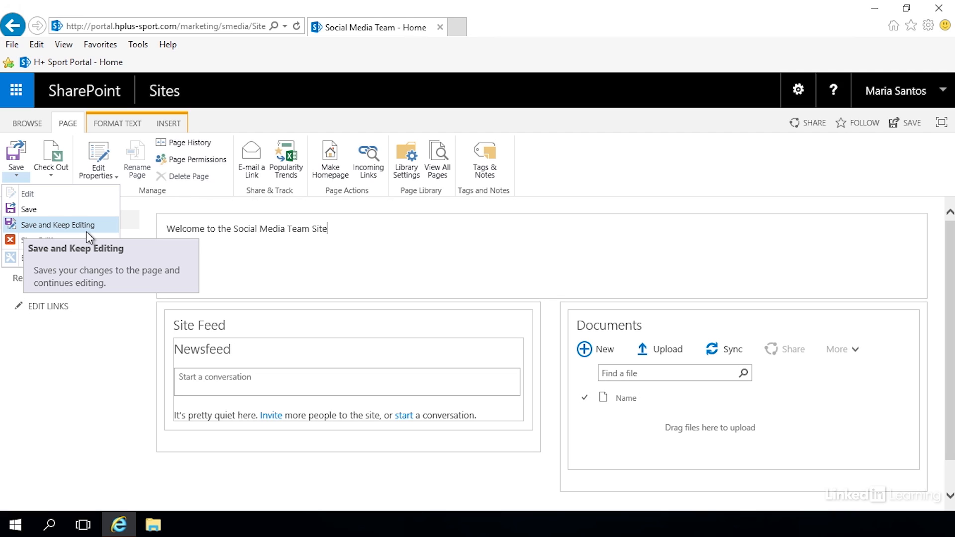
mouse_move(42, 239)
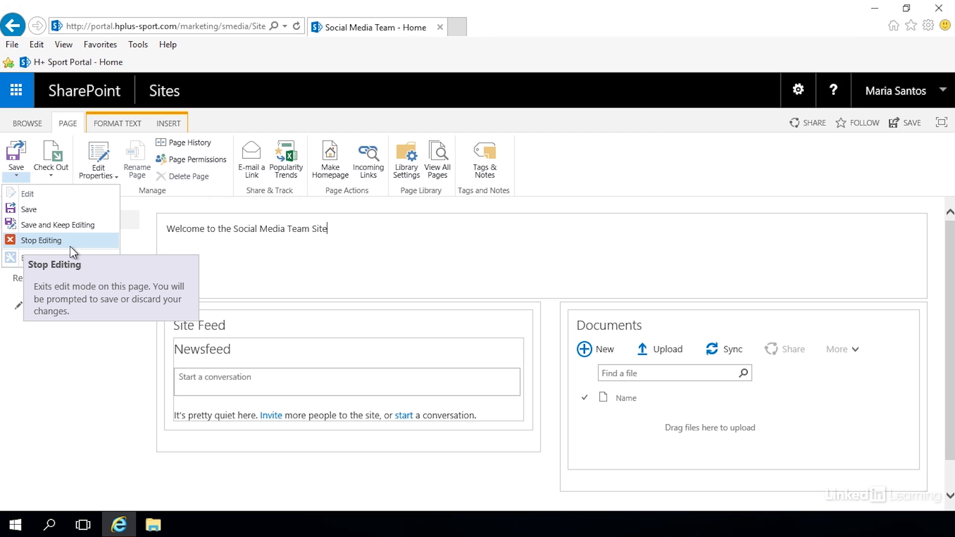
mouse_move(29, 209)
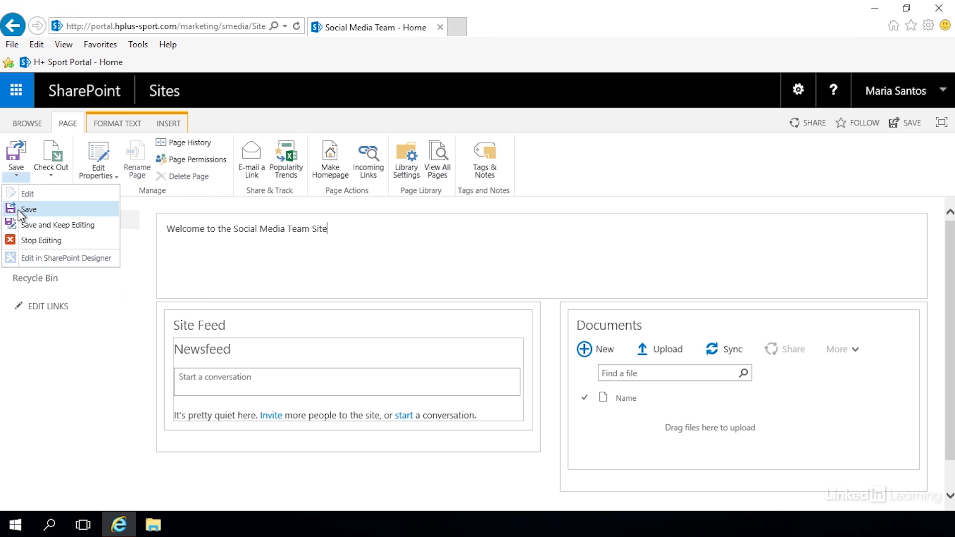
left_click(29, 209)
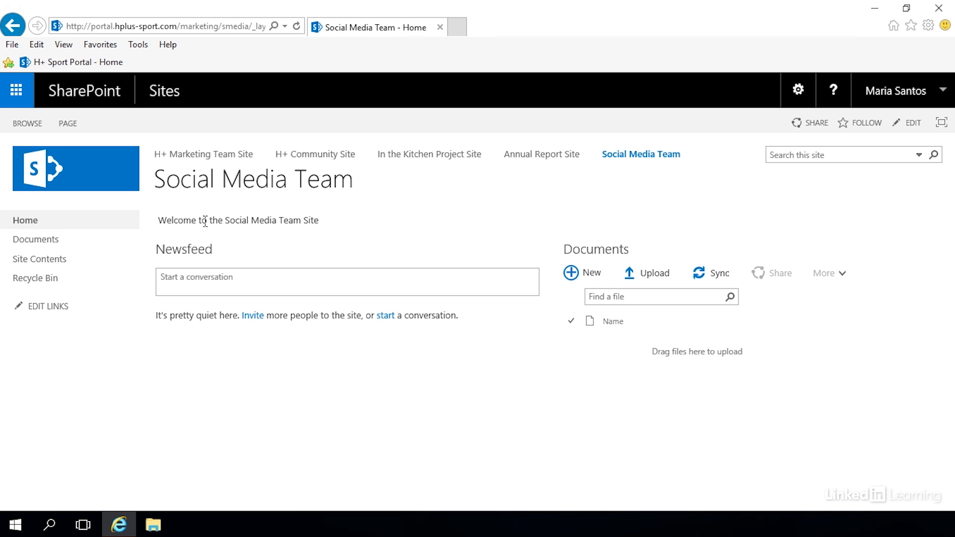
mouse_move(330, 233)
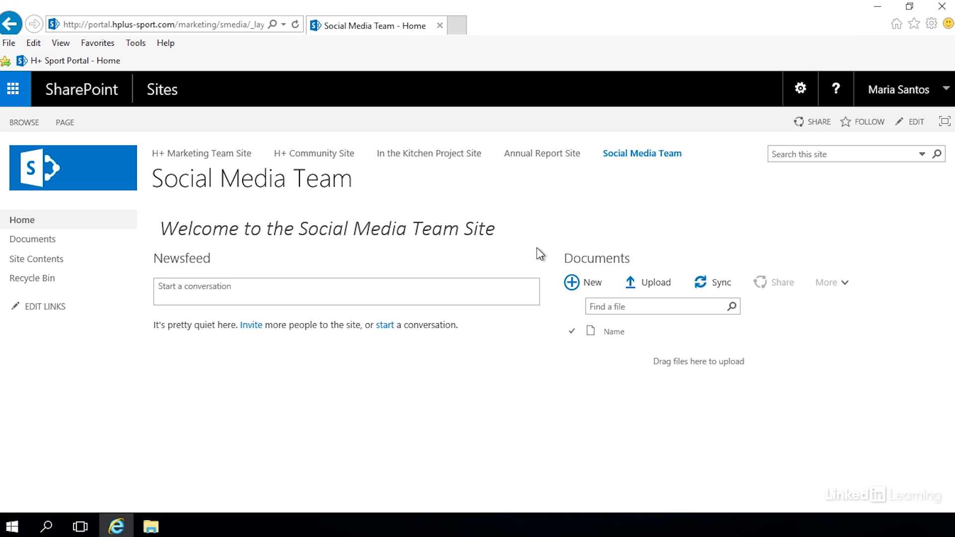
mouse_move(169, 254)
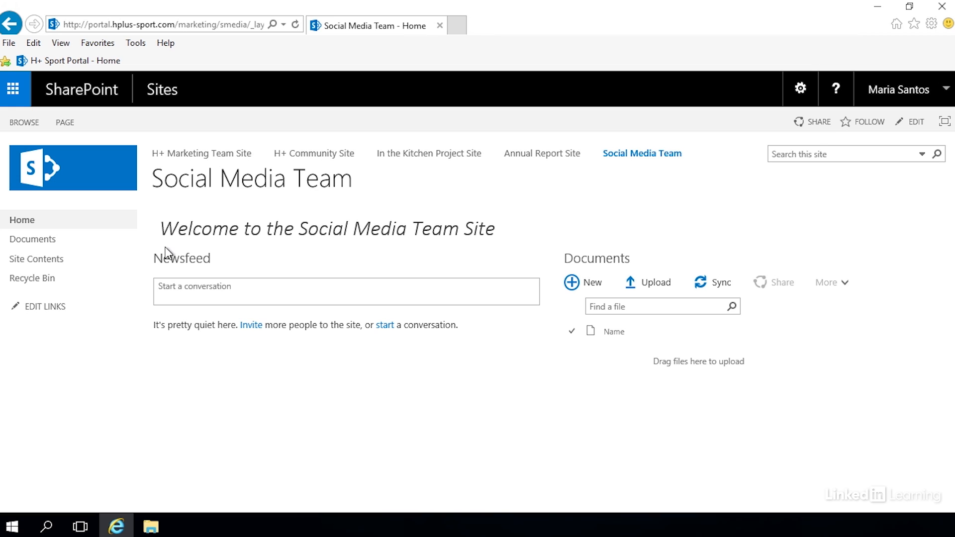
mouse_move(486, 251)
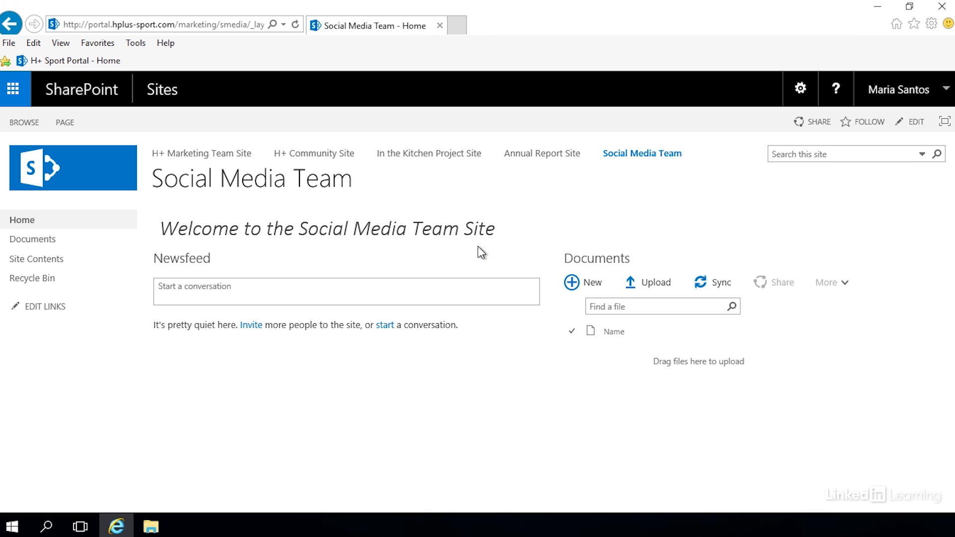
mouse_move(327, 357)
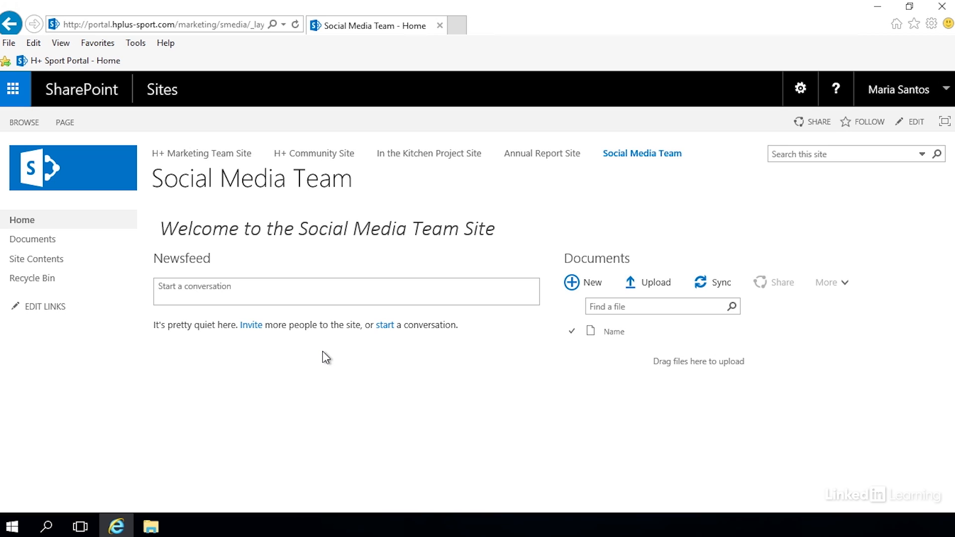
mouse_move(213, 319)
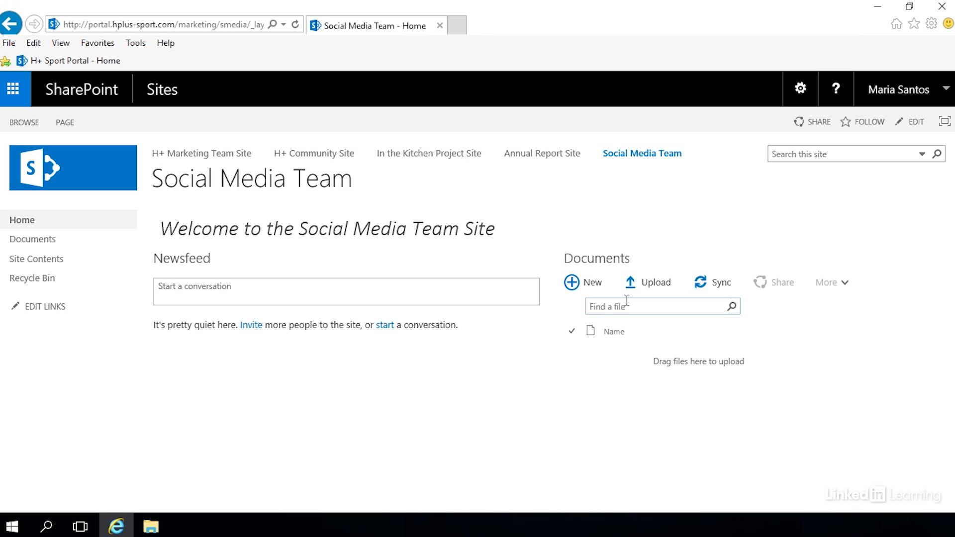
Step: Review the saved page with the welcome text shown as a Heading 1
left_click(846, 153)
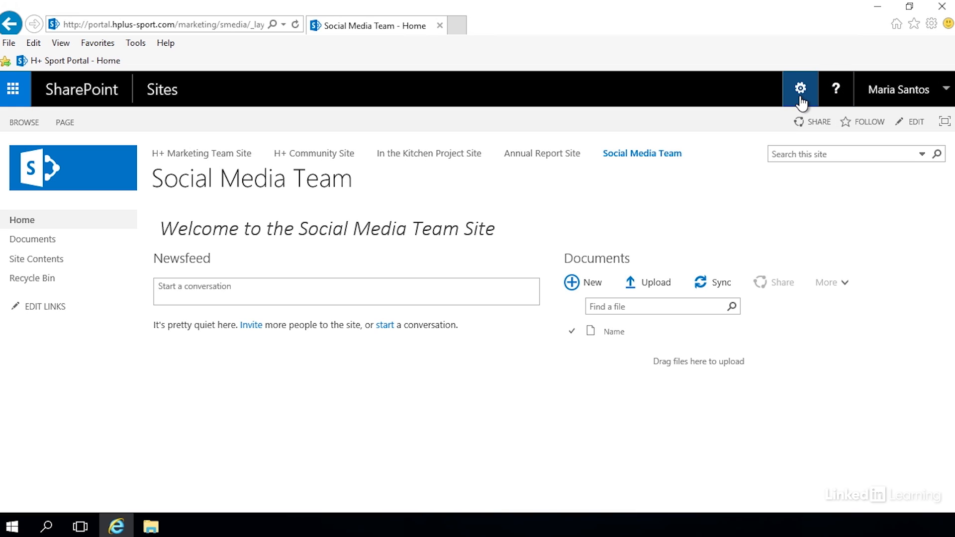
Step: Reopen the home page for editing from the Settings gear menu
left_click(800, 89)
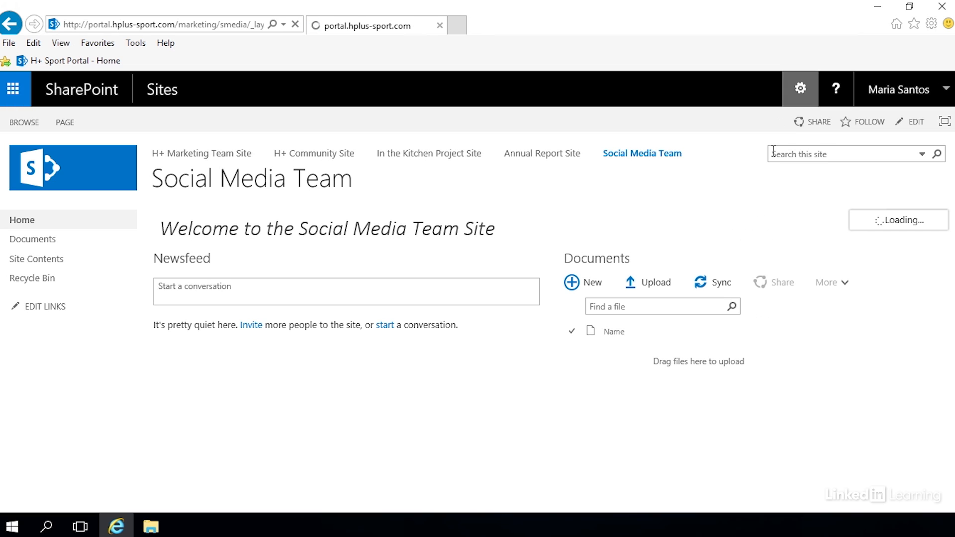
left_click(916, 121)
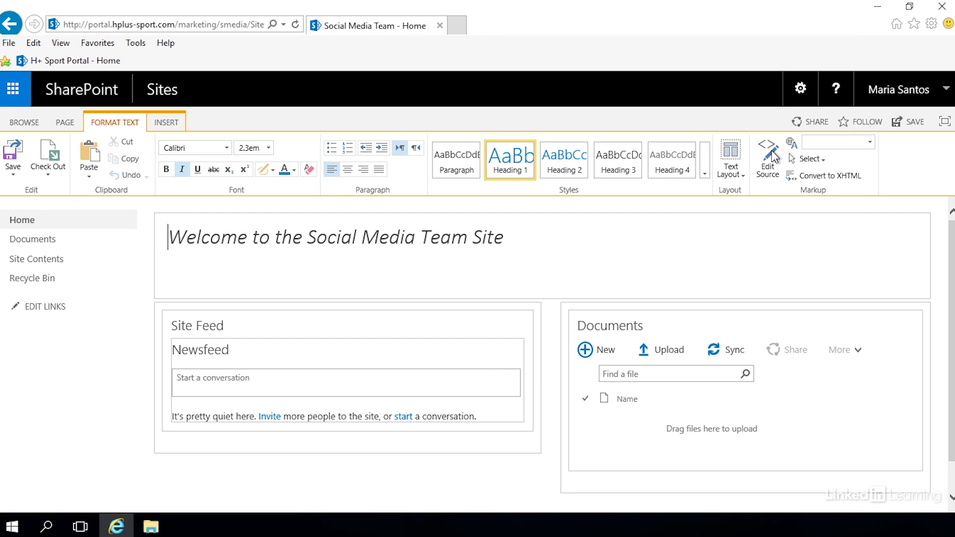
mouse_move(594, 232)
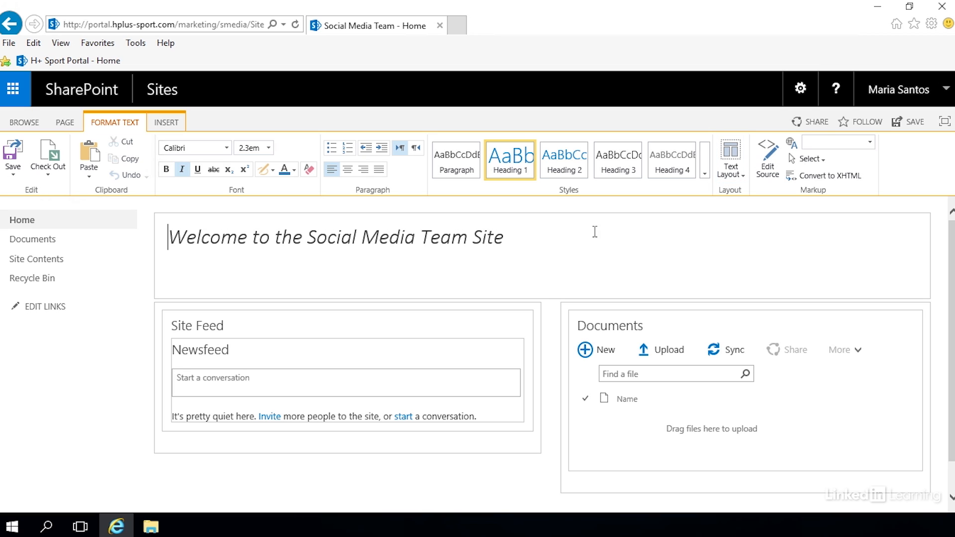
mouse_move(767, 287)
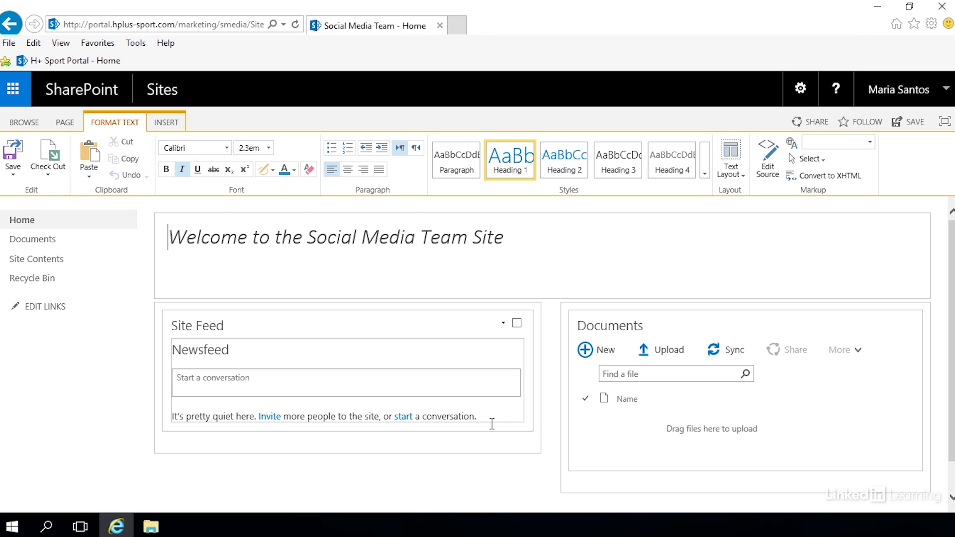
mouse_move(321, 418)
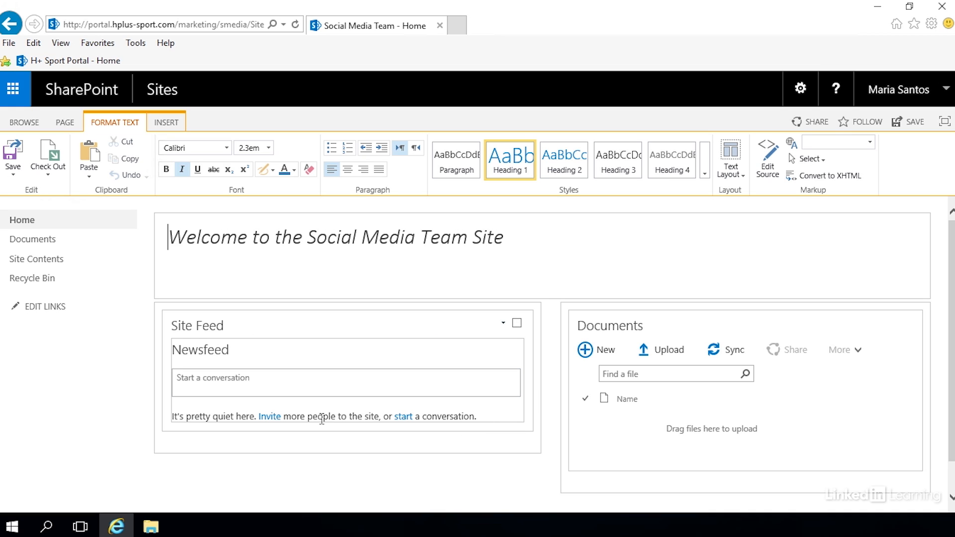
mouse_move(805, 460)
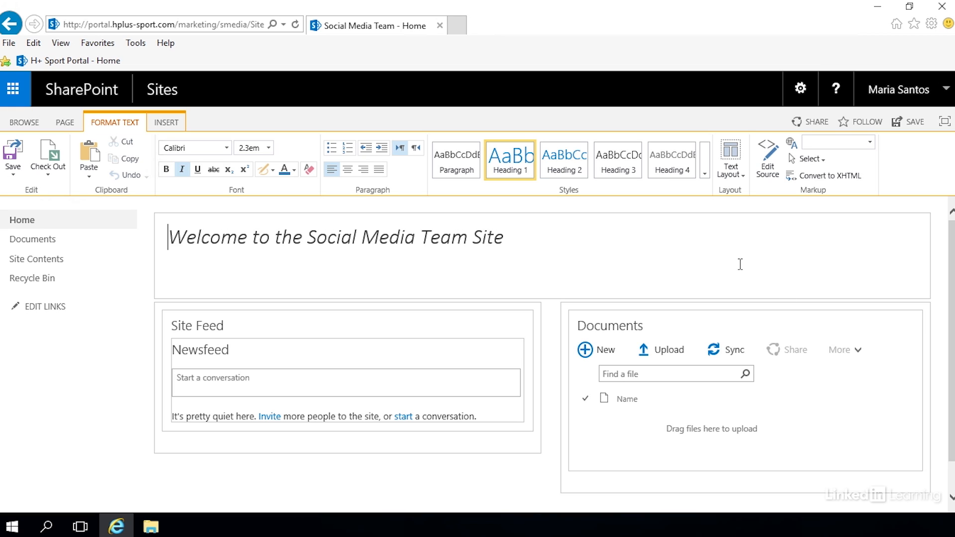
mouse_move(346, 184)
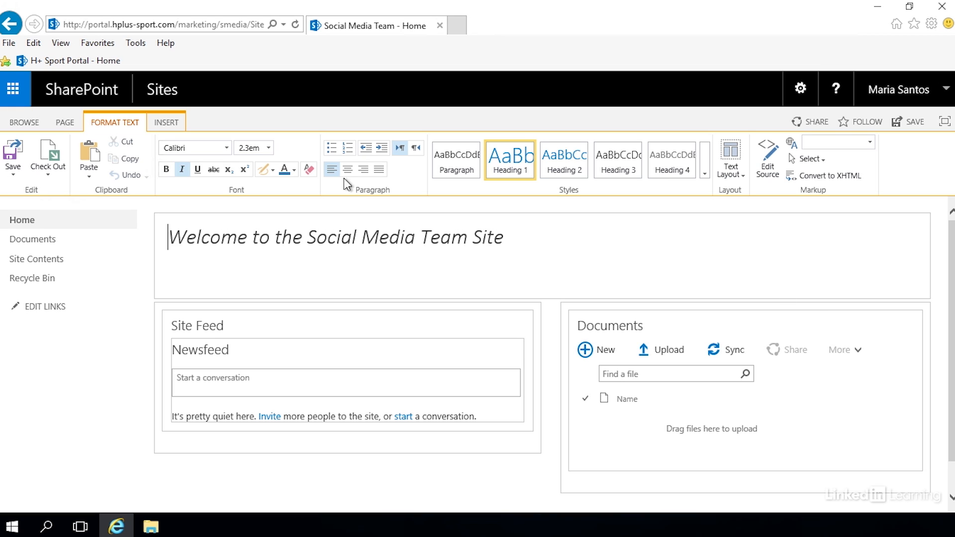
mouse_move(553, 183)
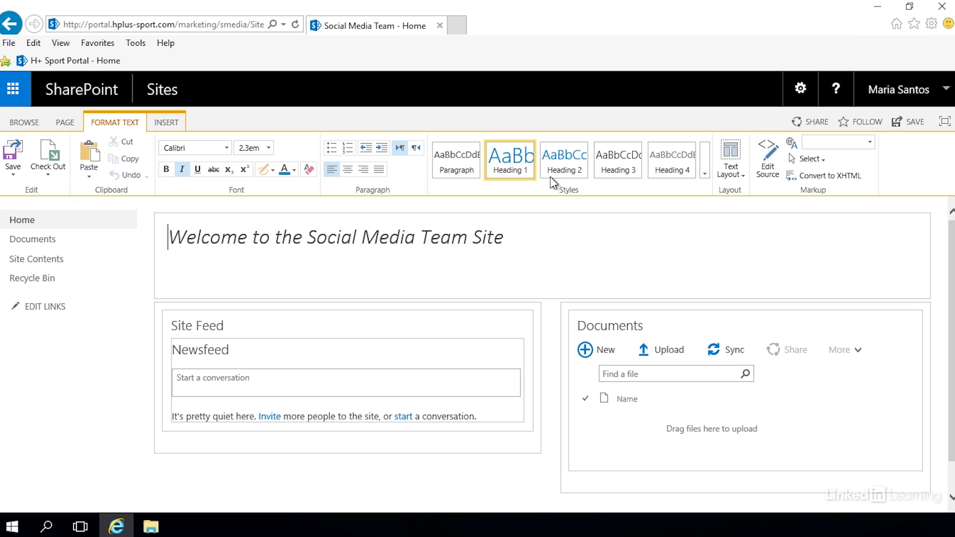
mouse_move(730, 158)
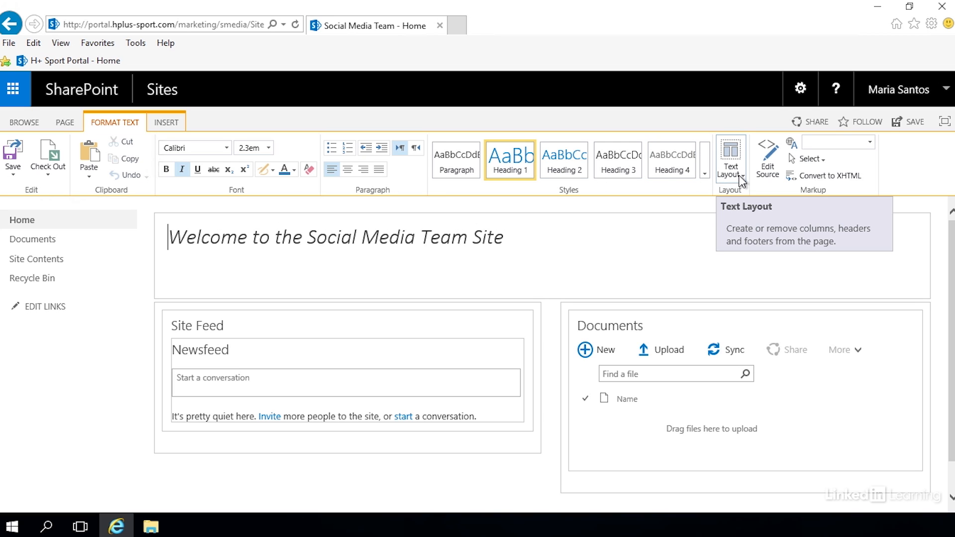
mouse_move(737, 180)
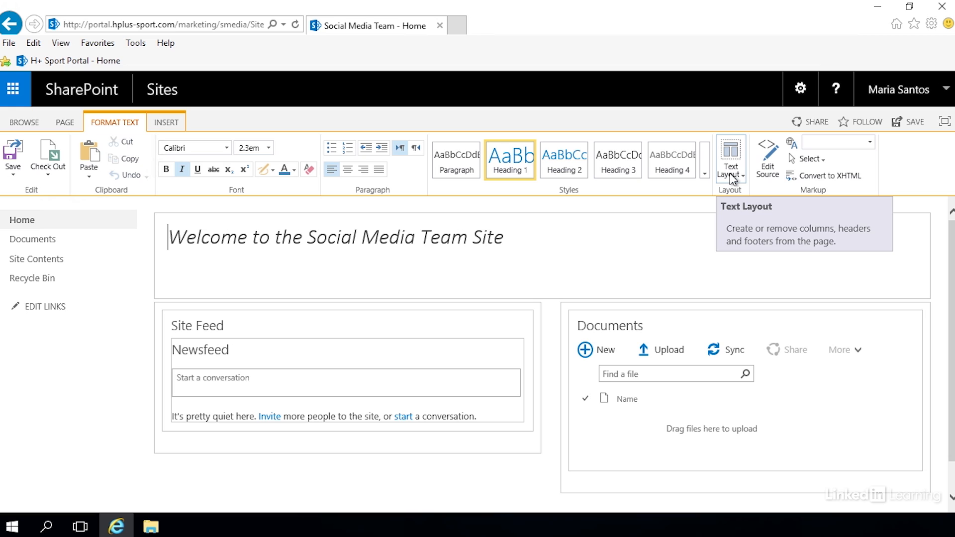
Step: Try a one-column text layout, then two columns with header and footer
left_click(729, 158)
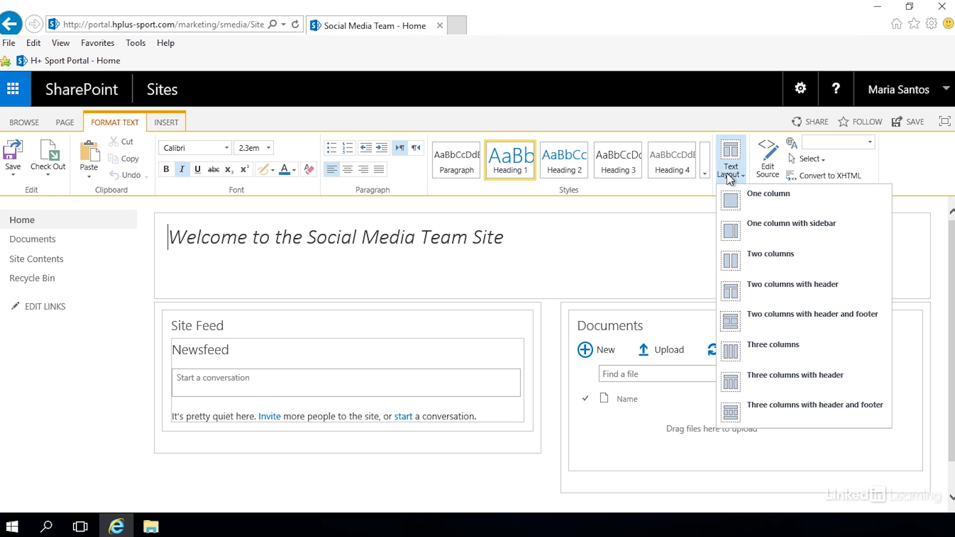
mouse_move(767, 194)
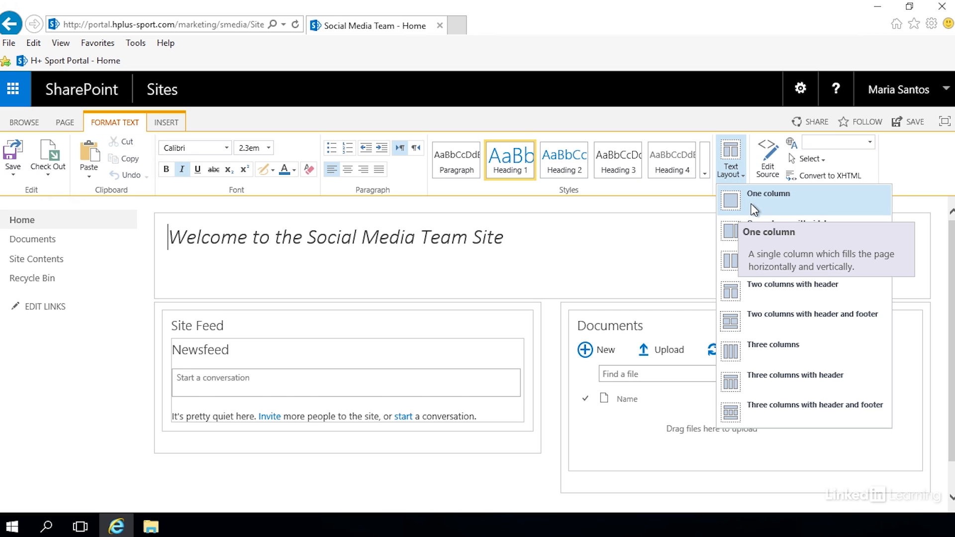
left_click(767, 193)
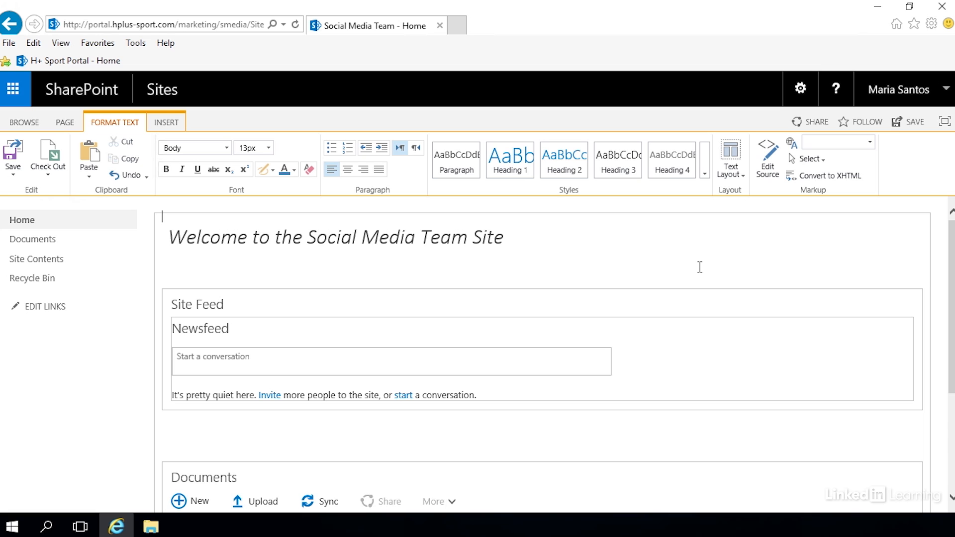
scroll("down", 3)
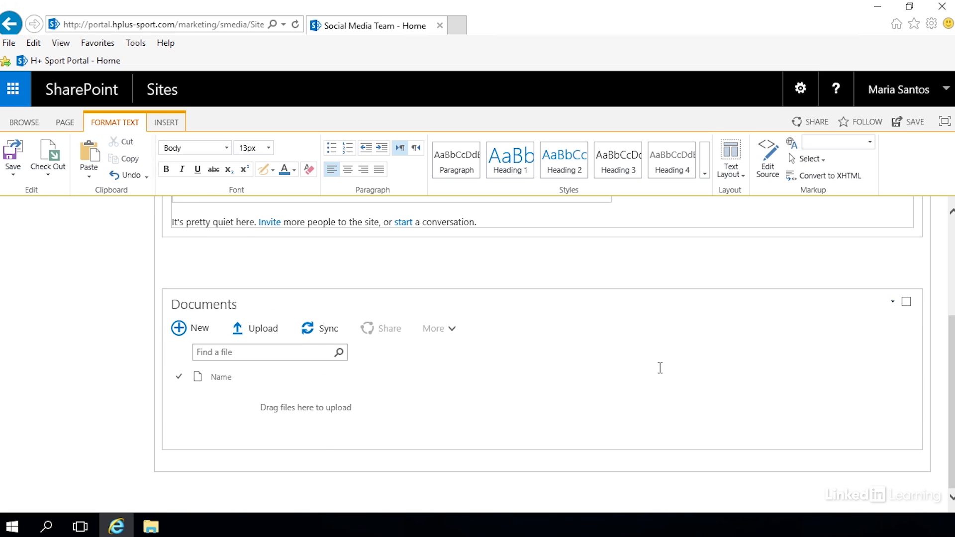
scroll("up", 3)
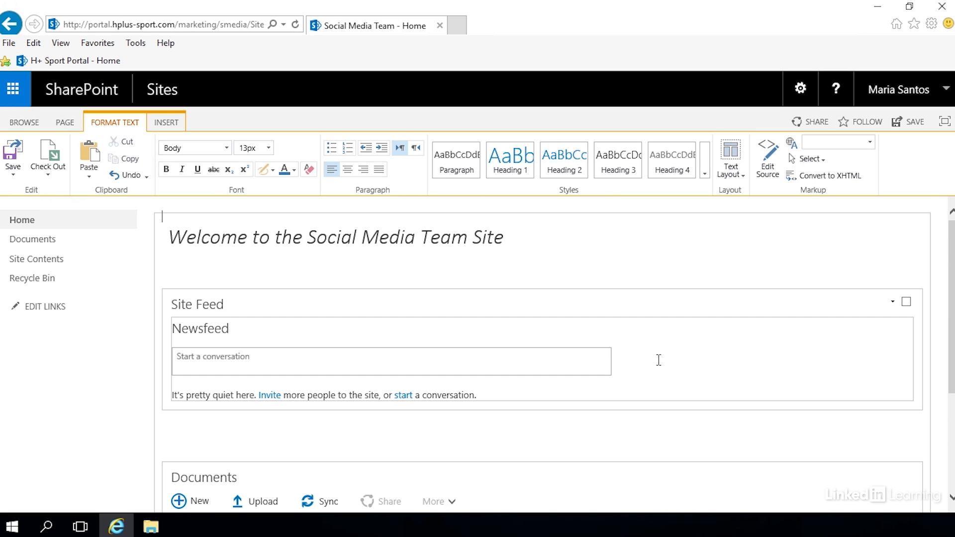
left_click(729, 157)
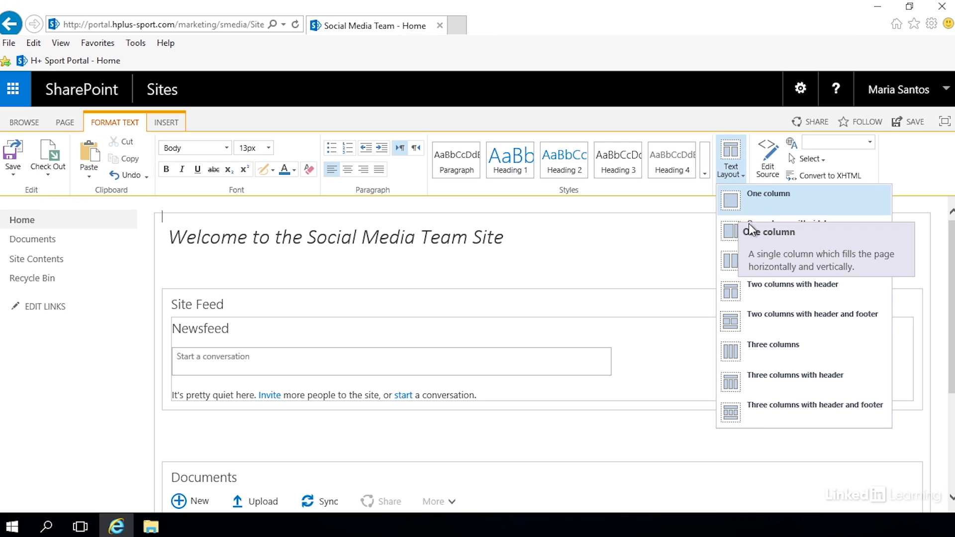
left_click(767, 232)
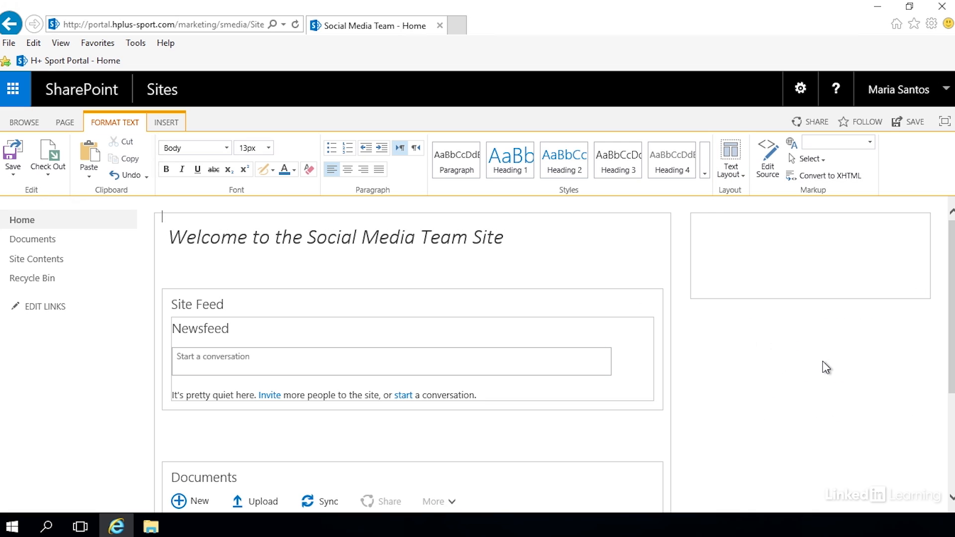
mouse_move(770, 210)
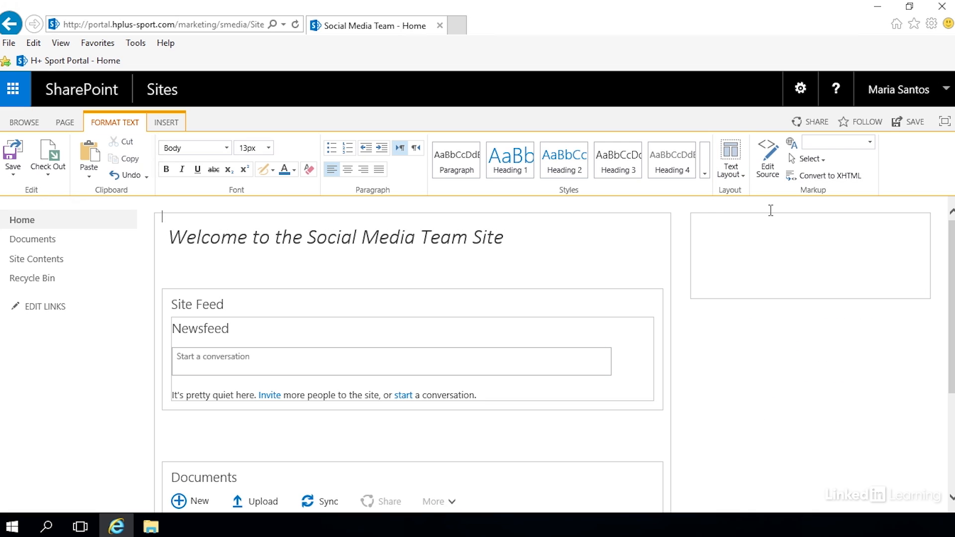
Step: Switch the page to the Three columns text layout and review the result
left_click(729, 157)
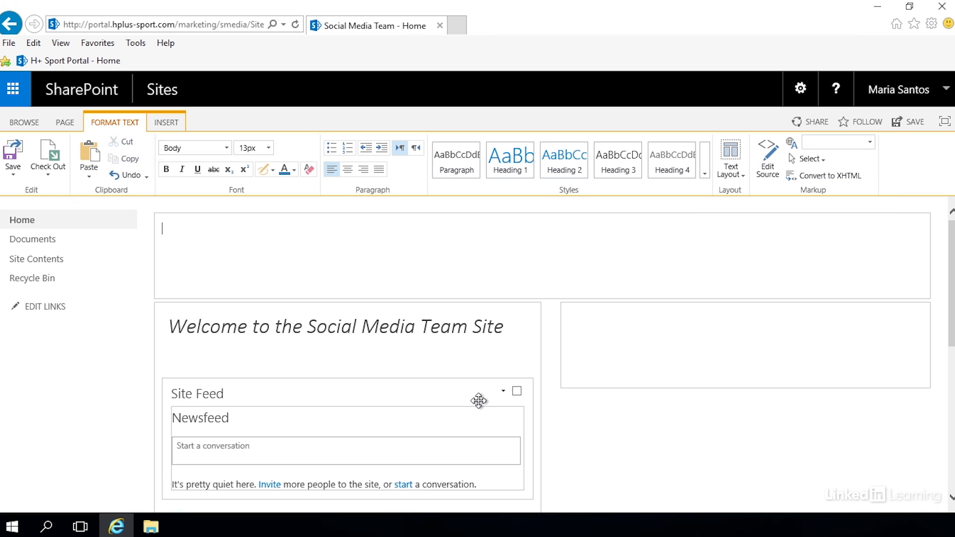
scroll("down", 3)
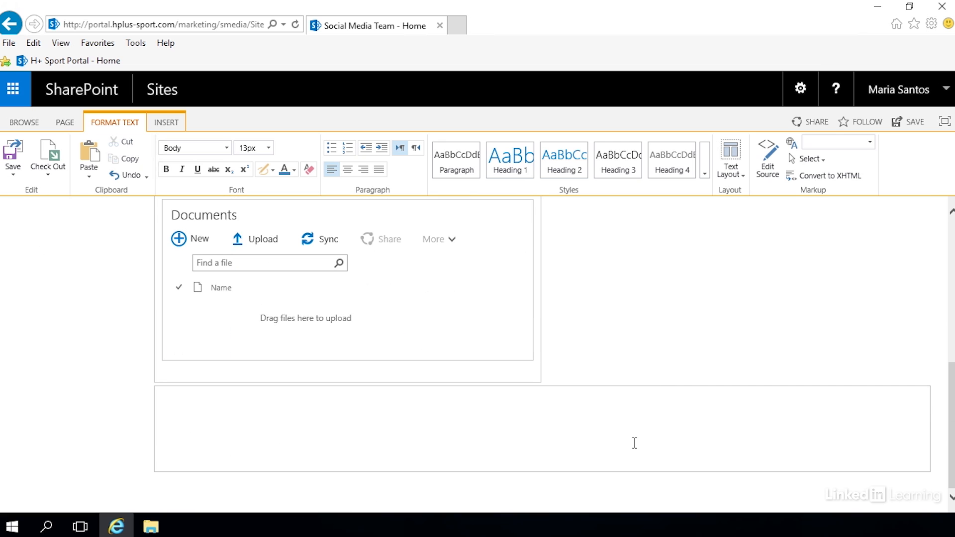
scroll("up", 3)
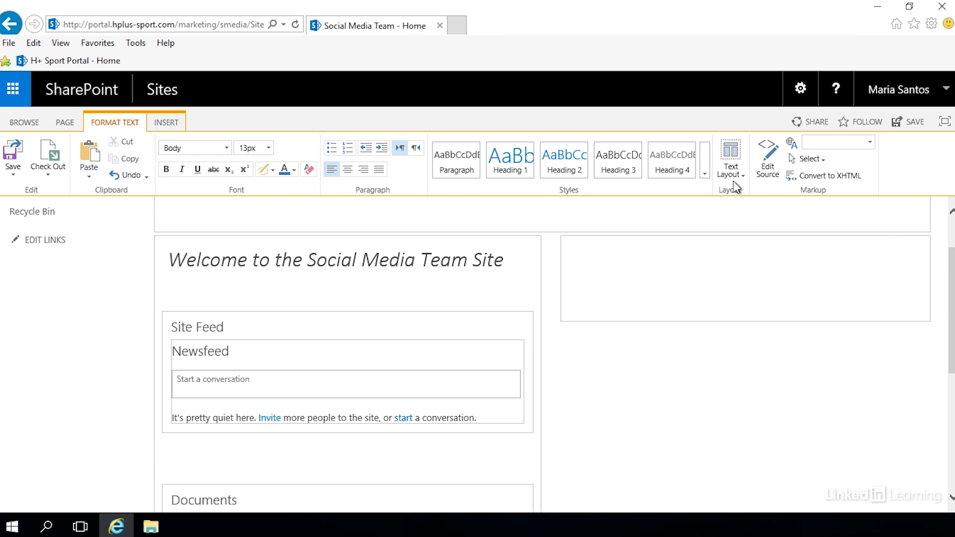
scroll("down", 3)
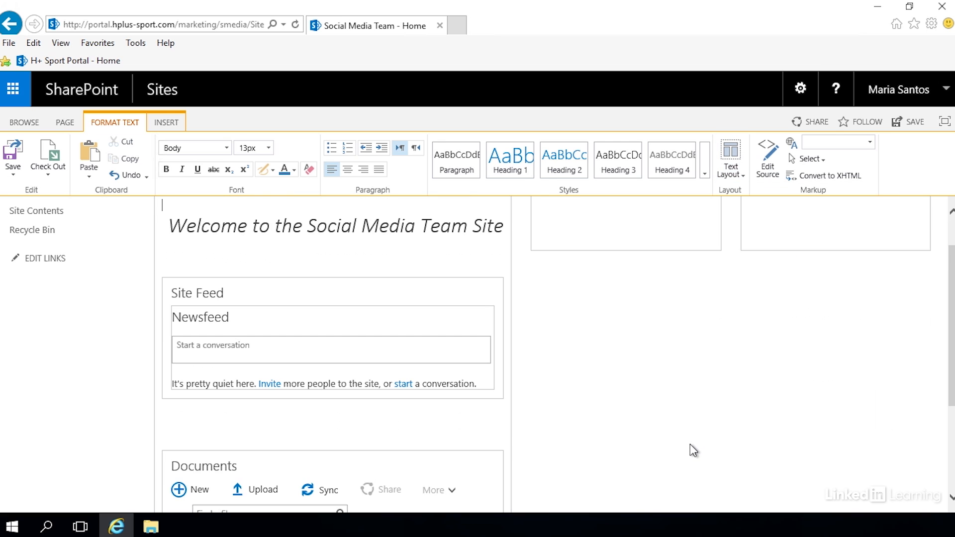
scroll("up", 3)
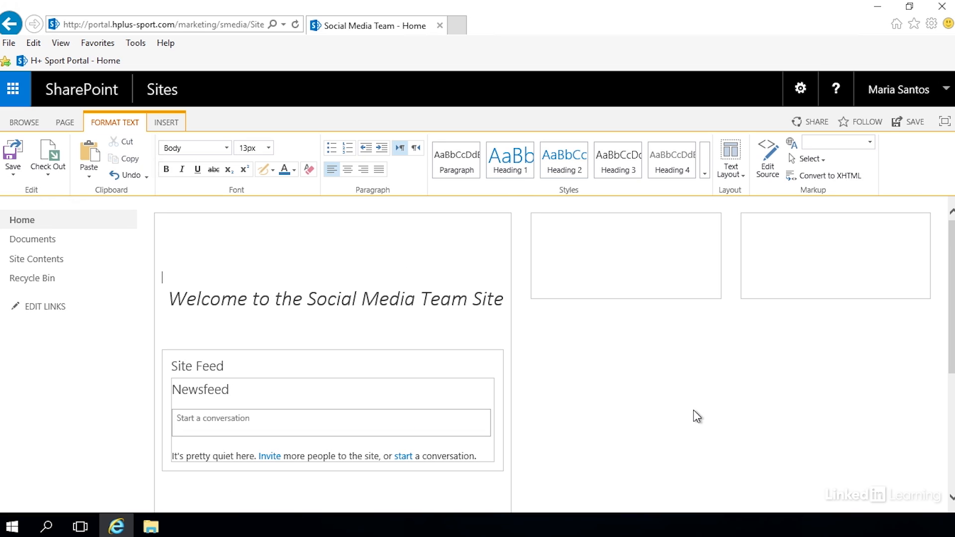
mouse_move(729, 159)
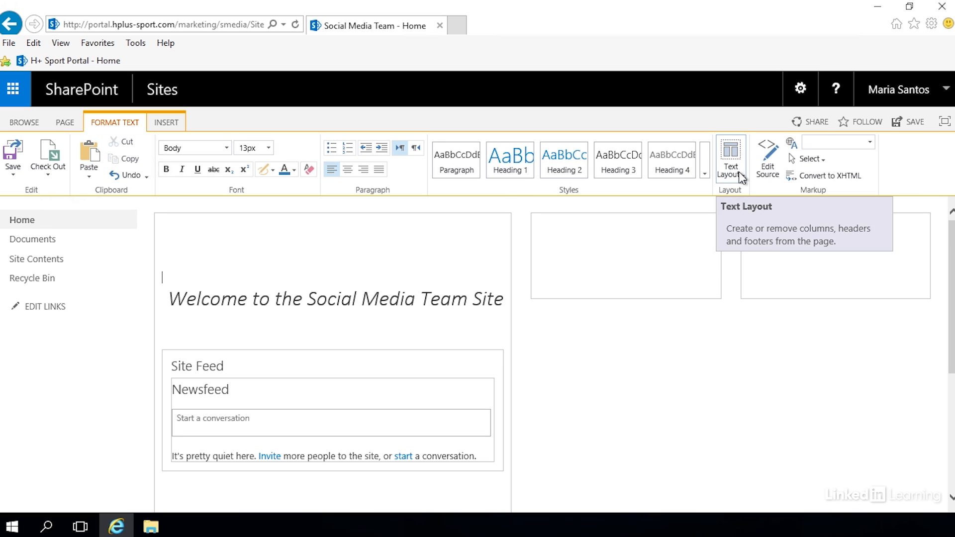
Step: Apply the Two columns with header text layout to the home page
left_click(729, 157)
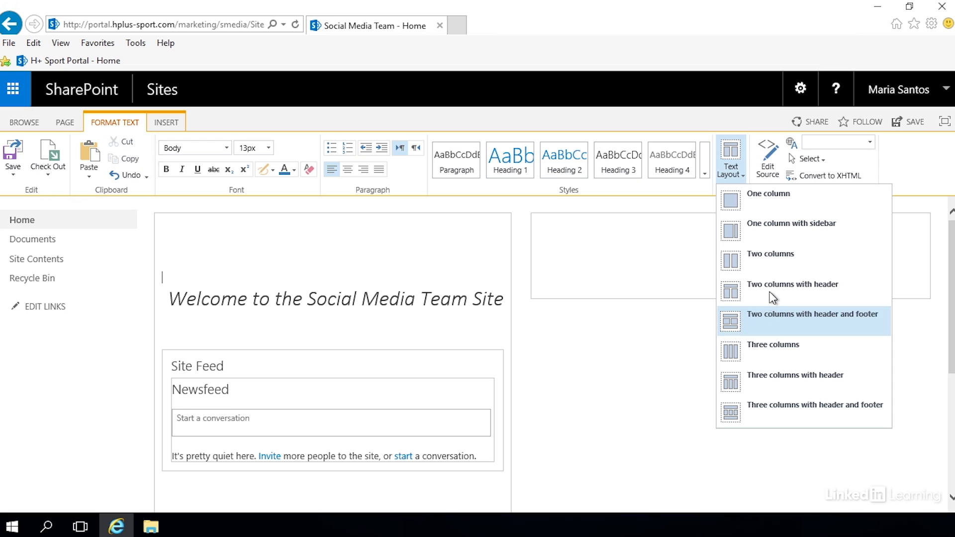
mouse_move(771, 290)
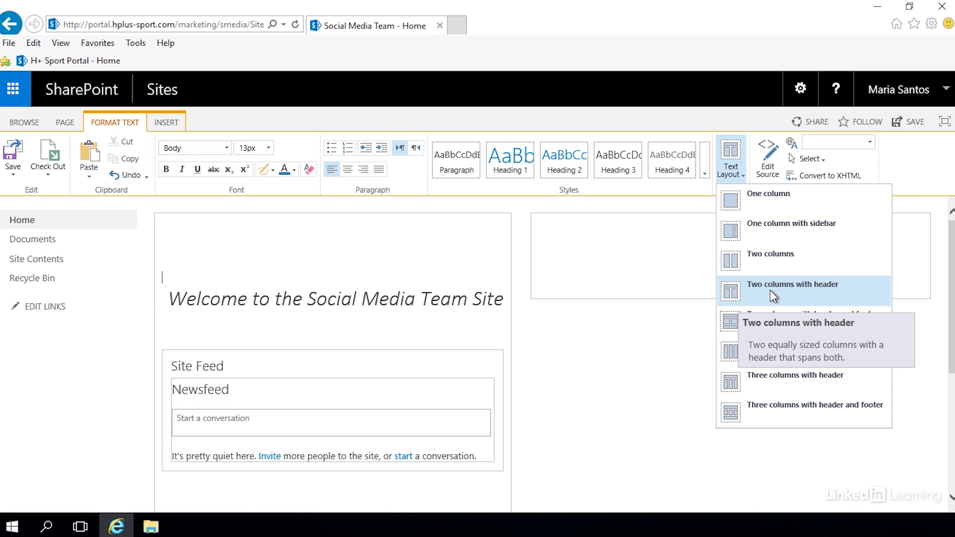
left_click(792, 284)
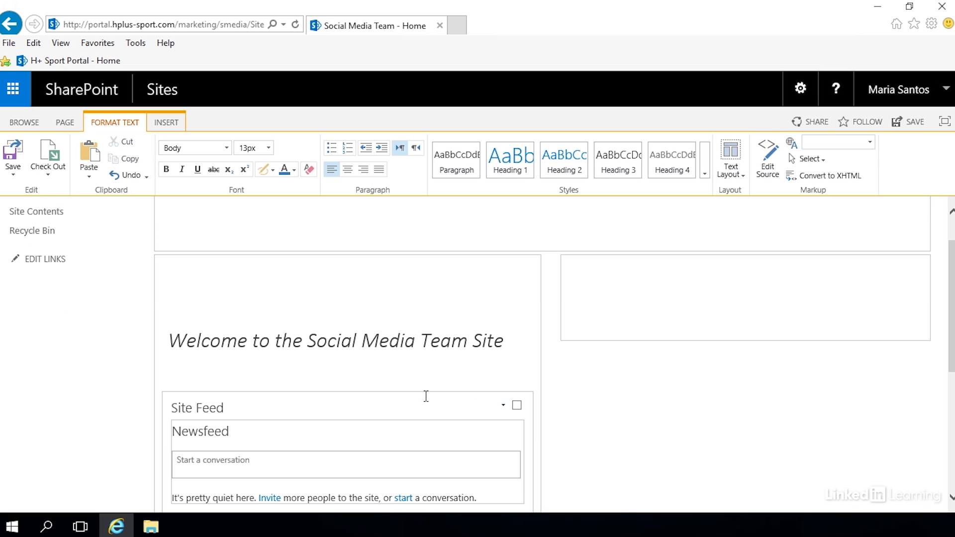
scroll("down", 3)
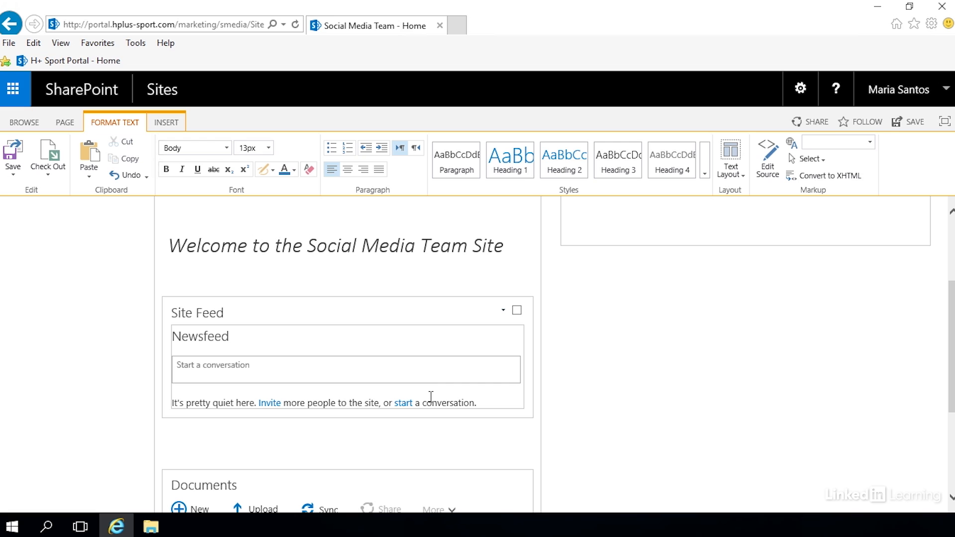
scroll("up", 3)
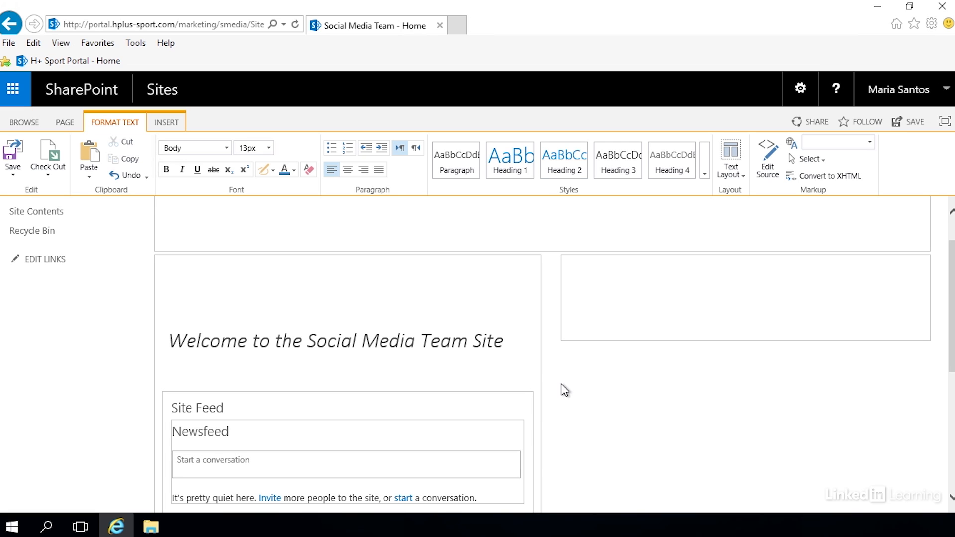
scroll("up", 3)
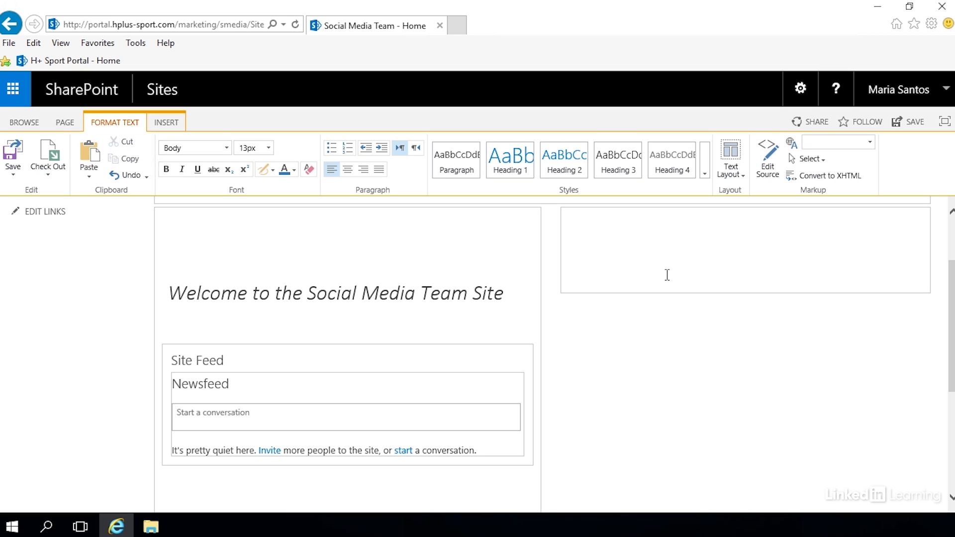
mouse_move(605, 350)
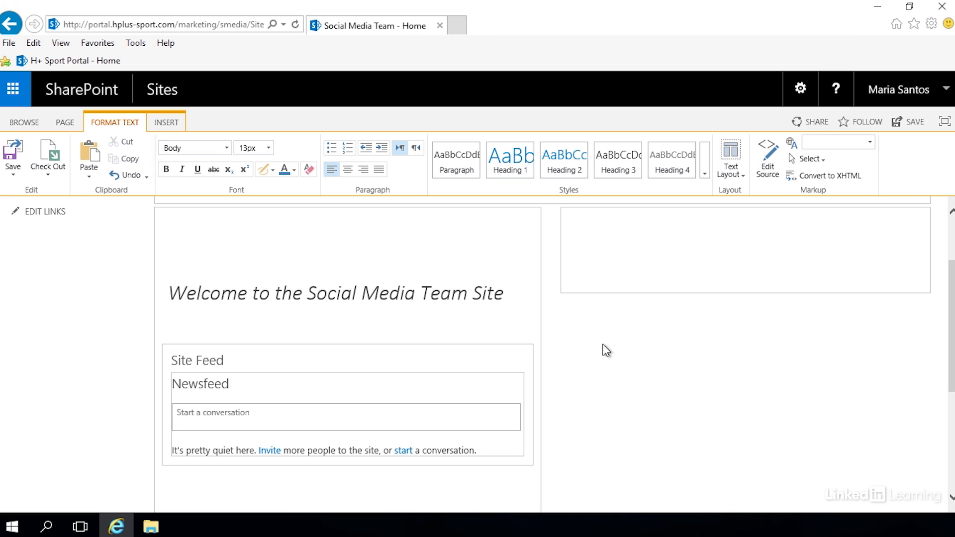
mouse_move(517, 366)
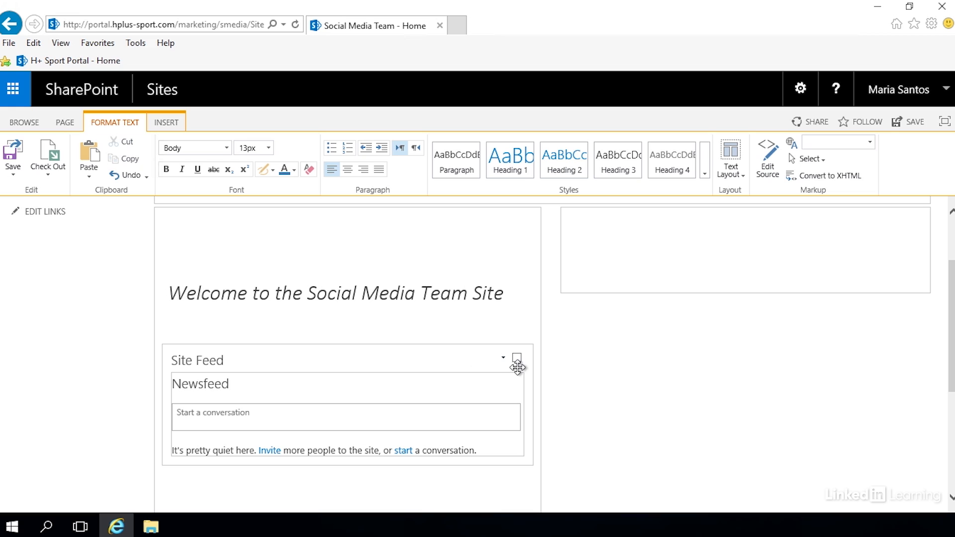
Step: Select the Site Feed web part so it can be moved to the right column
left_click(517, 357)
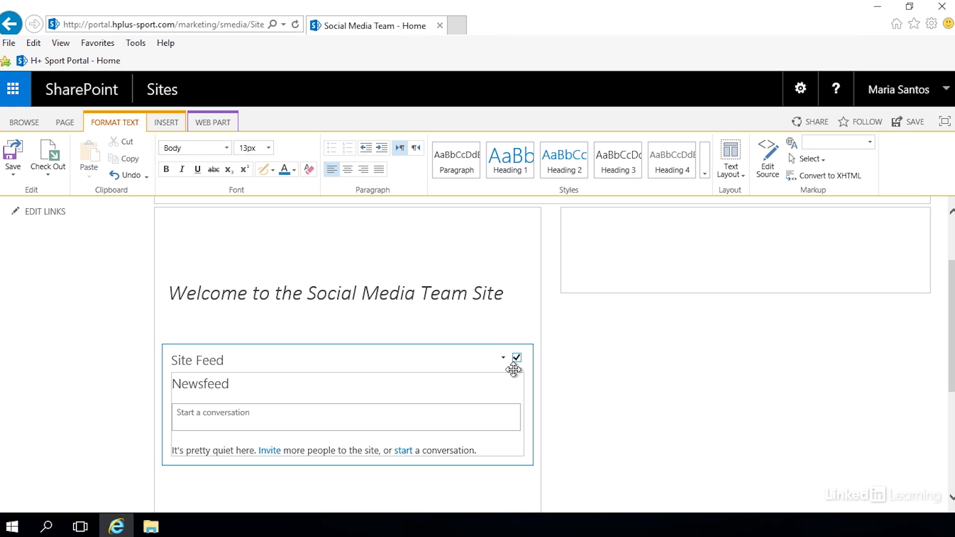
mouse_move(438, 357)
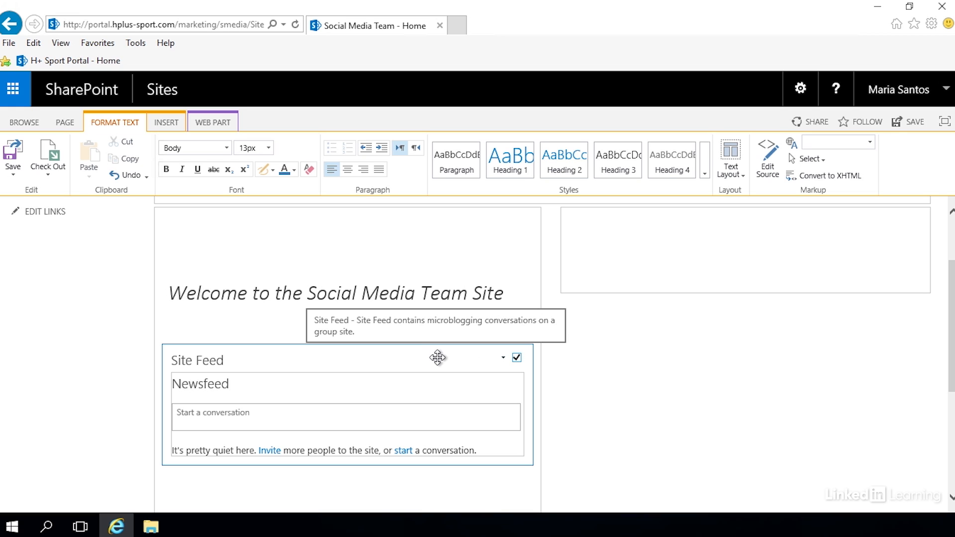
mouse_move(436, 357)
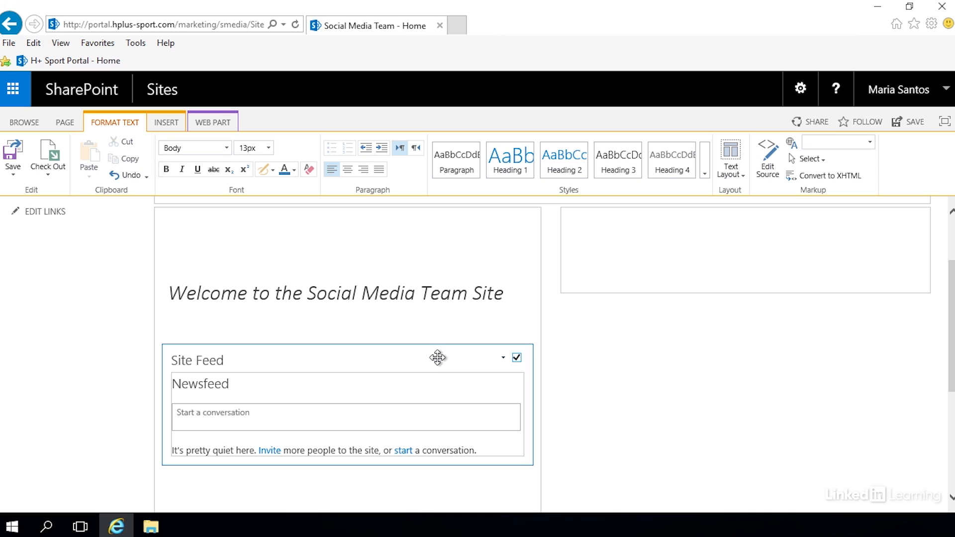
mouse_move(409, 345)
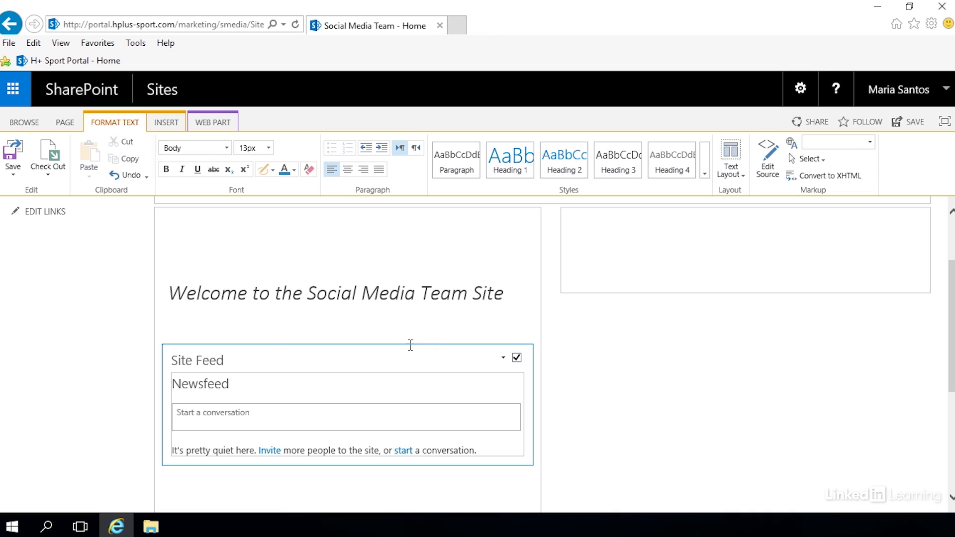
mouse_move(408, 361)
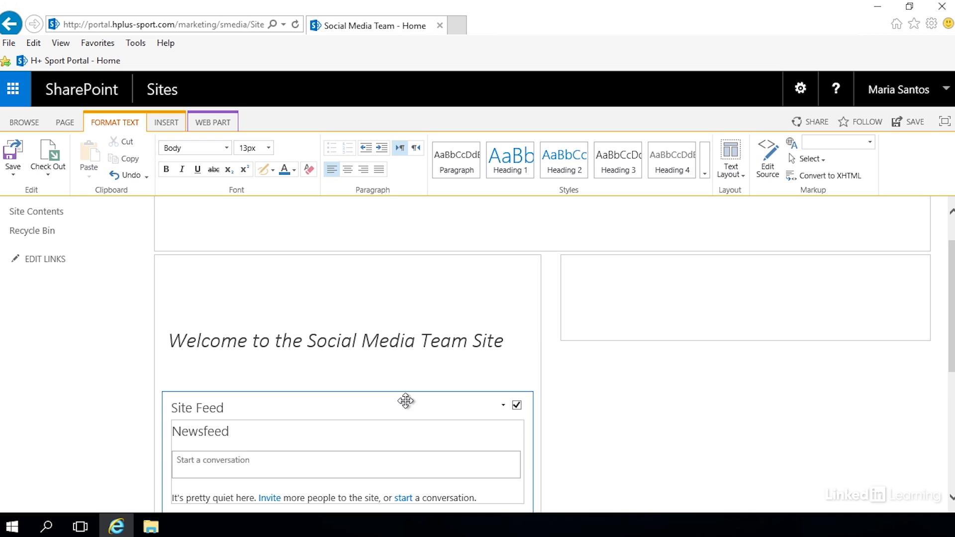
mouse_move(432, 405)
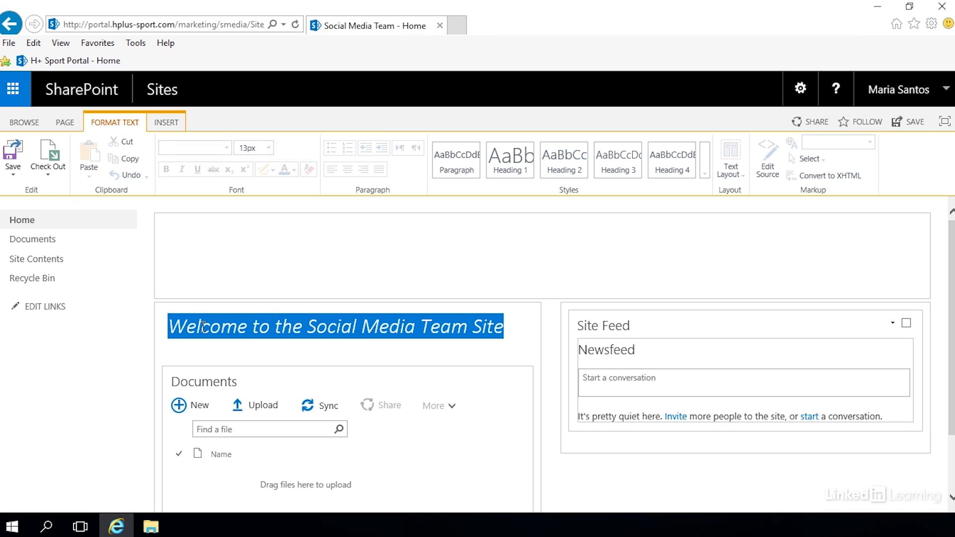
Step: Paste the welcome text into the header and style it as an italic Heading 1
left_click(509, 159)
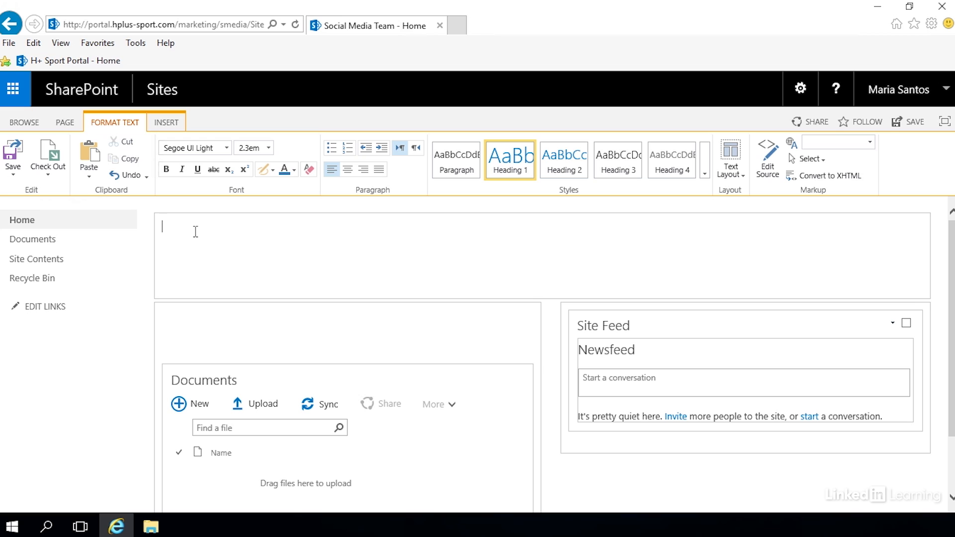
left_click(88, 166)
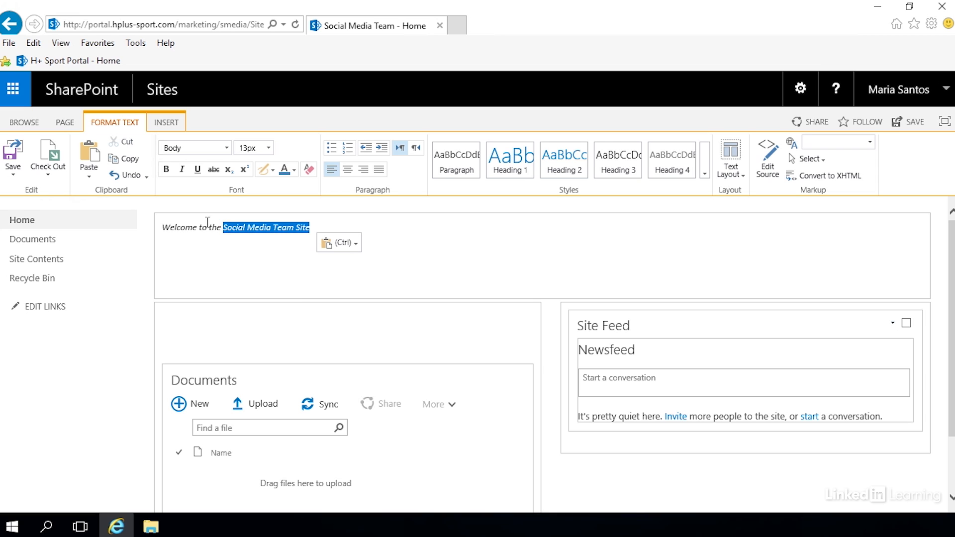
left_click(509, 160)
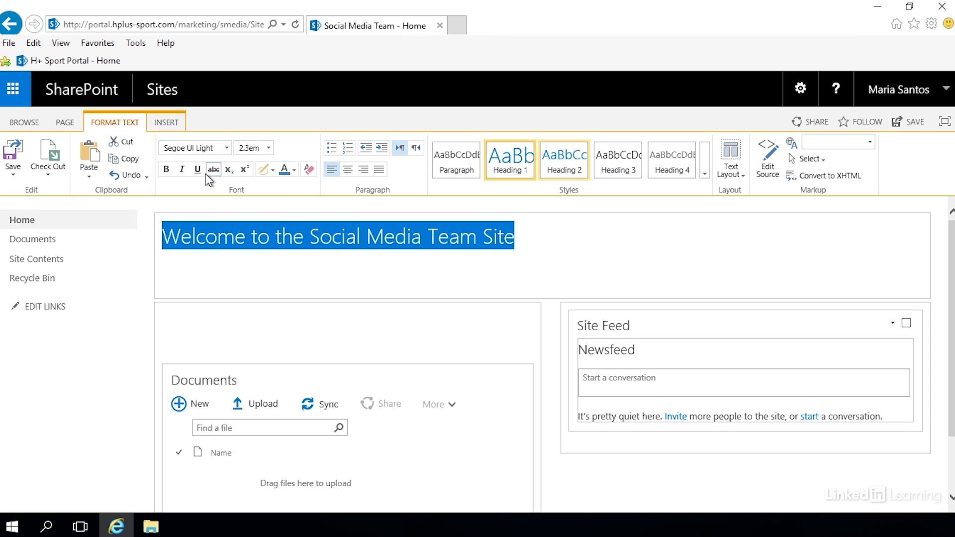
left_click(295, 169)
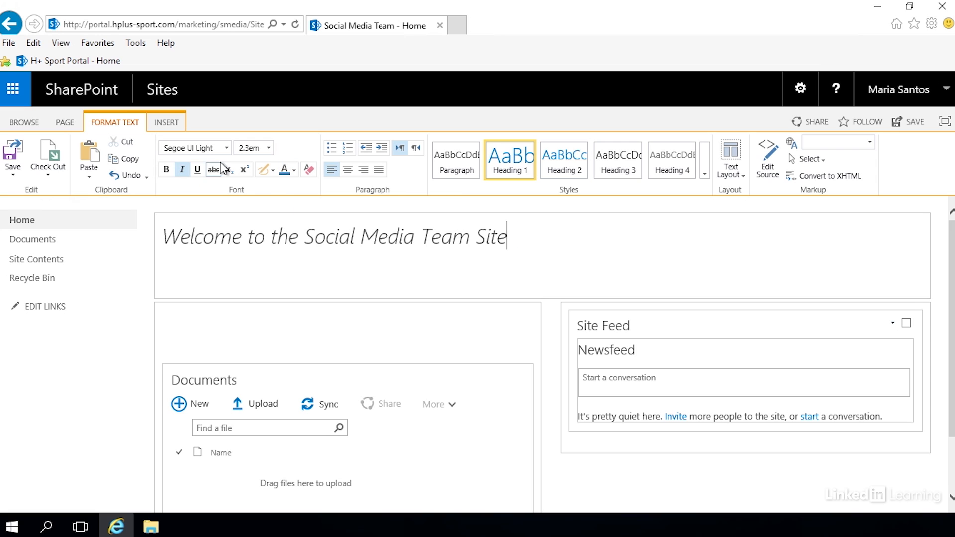
left_click(229, 148)
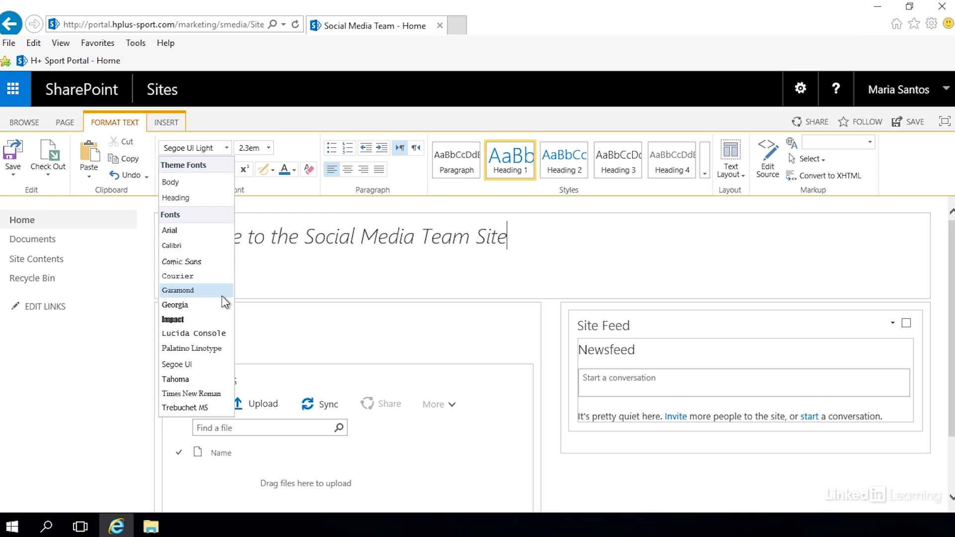